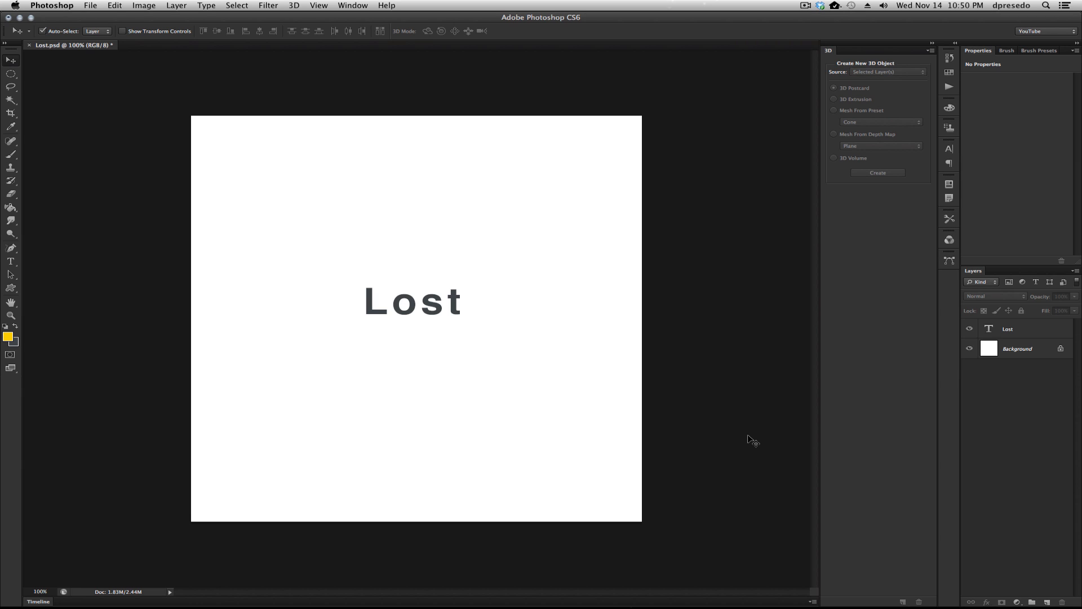
mouse_move(751, 435)
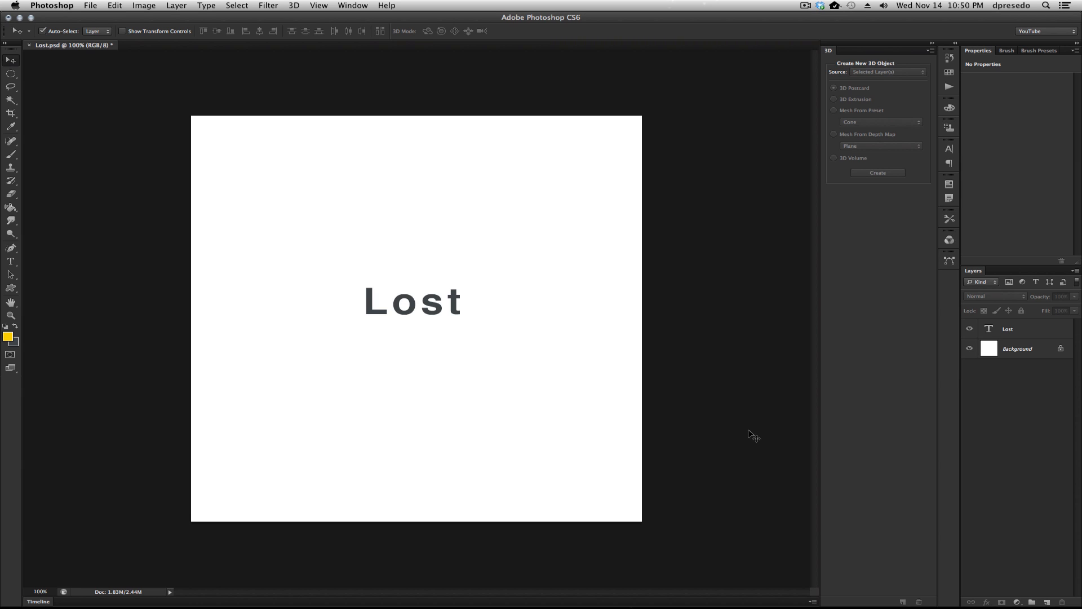
mouse_move(725, 392)
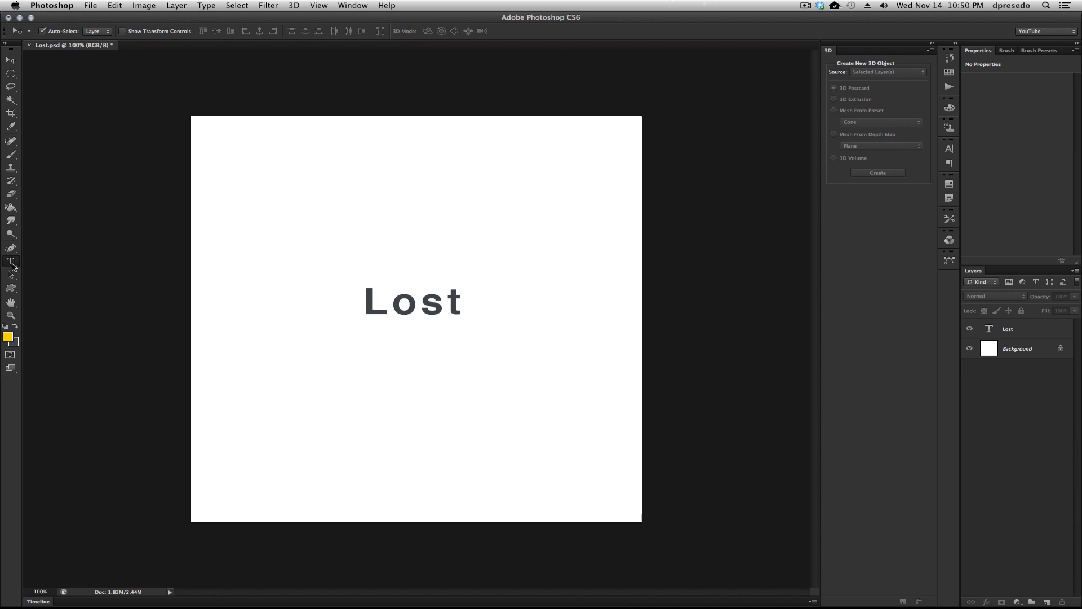
- Extrude the Lost text into a 3D object and bring up its mesh's front material settings
left_click(11, 261)
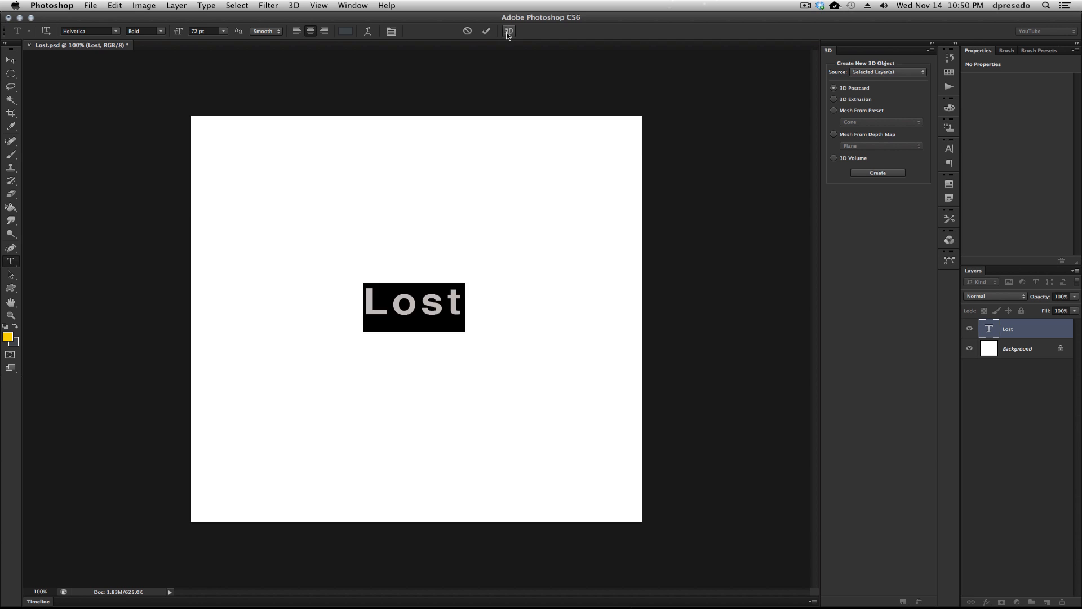
left_click(878, 173)
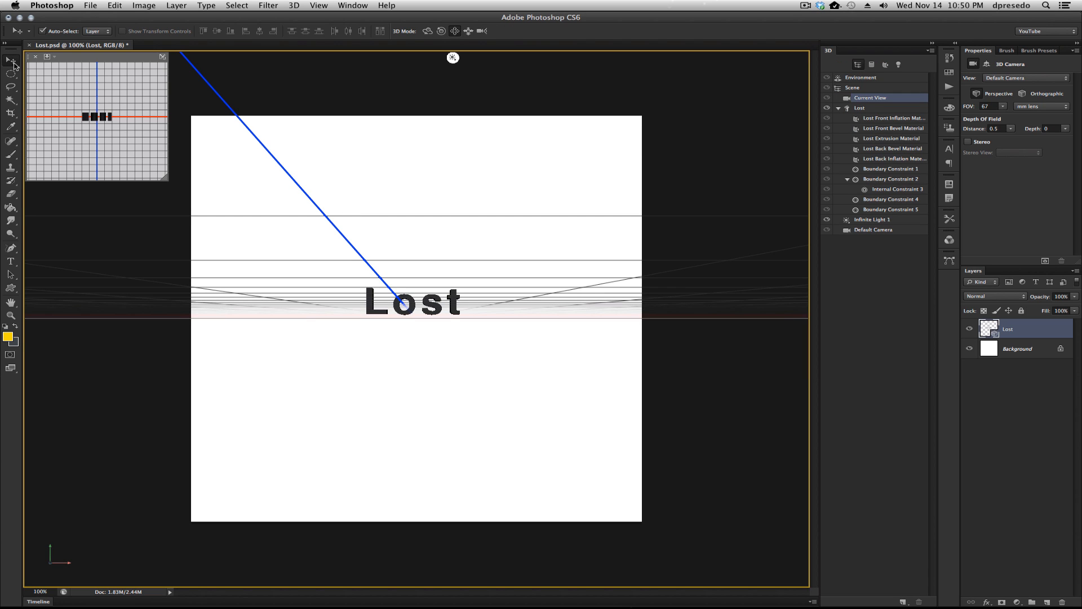
left_click(860, 76)
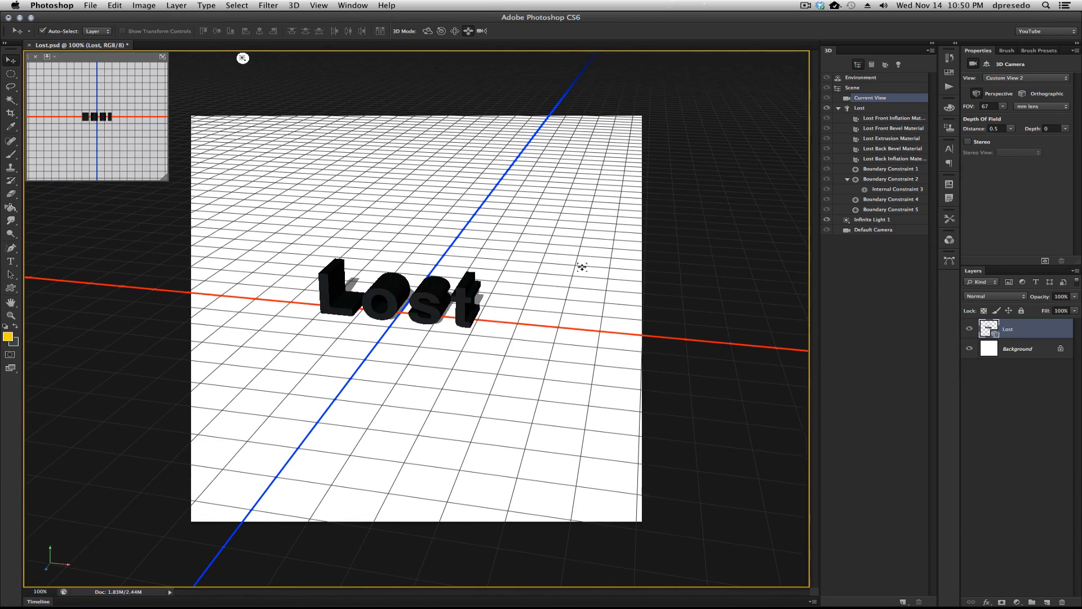
left_click(860, 108)
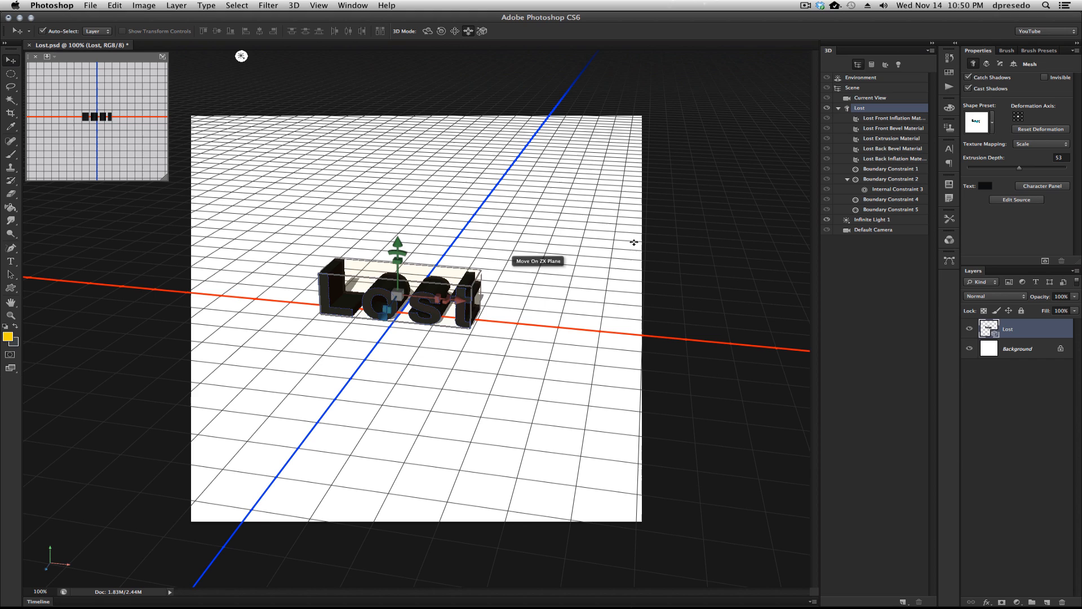
left_click(893, 118)
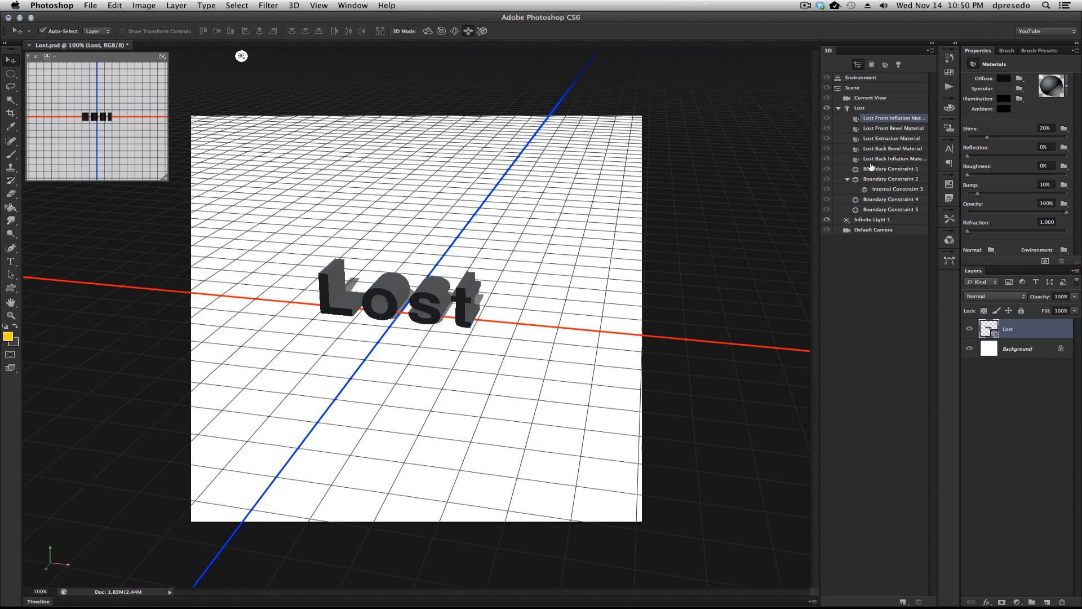
- Apply a gray material, set extrusion depth to 26, and make the Background layer active
left_click(1049, 84)
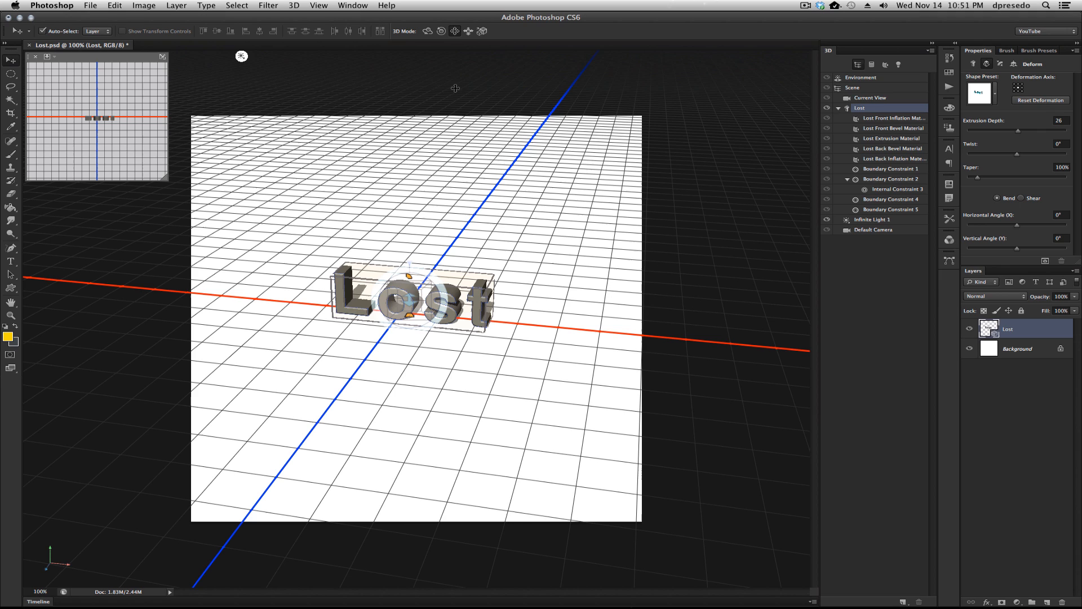
left_click(293, 6)
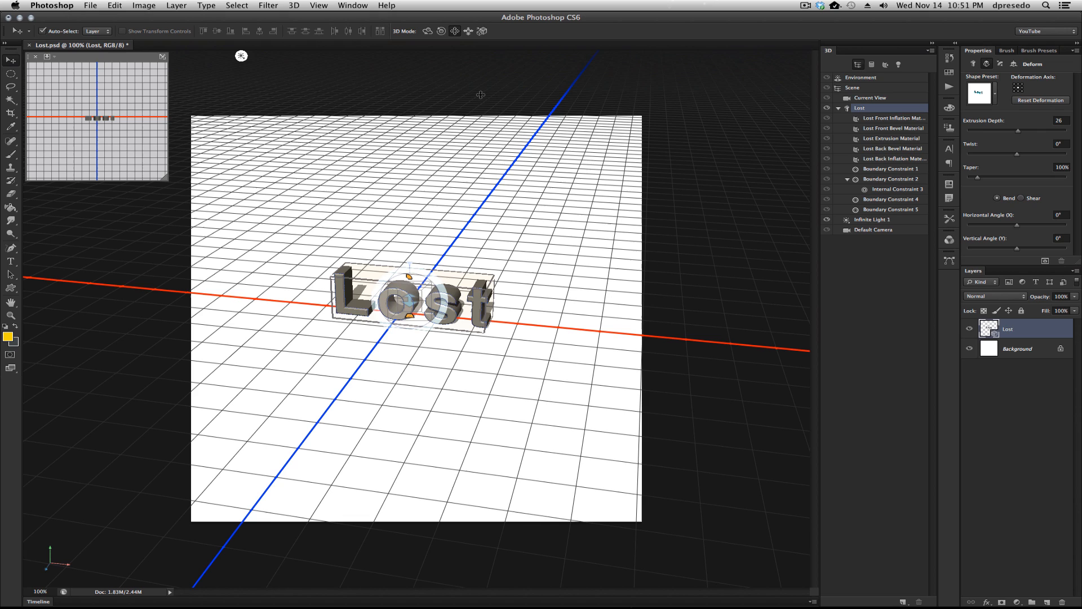
mouse_move(998, 365)
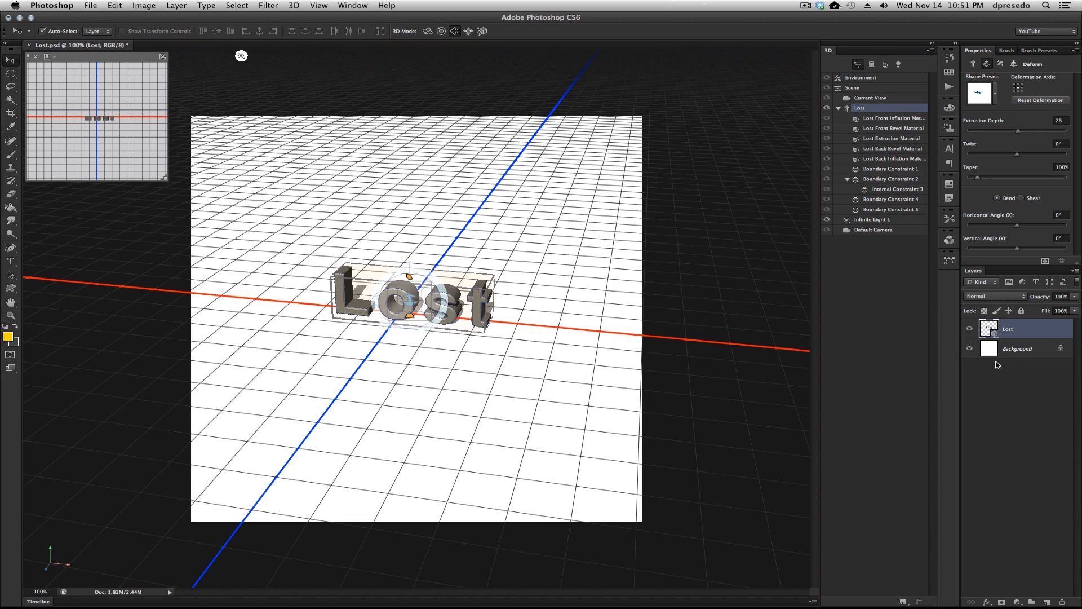
left_click(1016, 348)
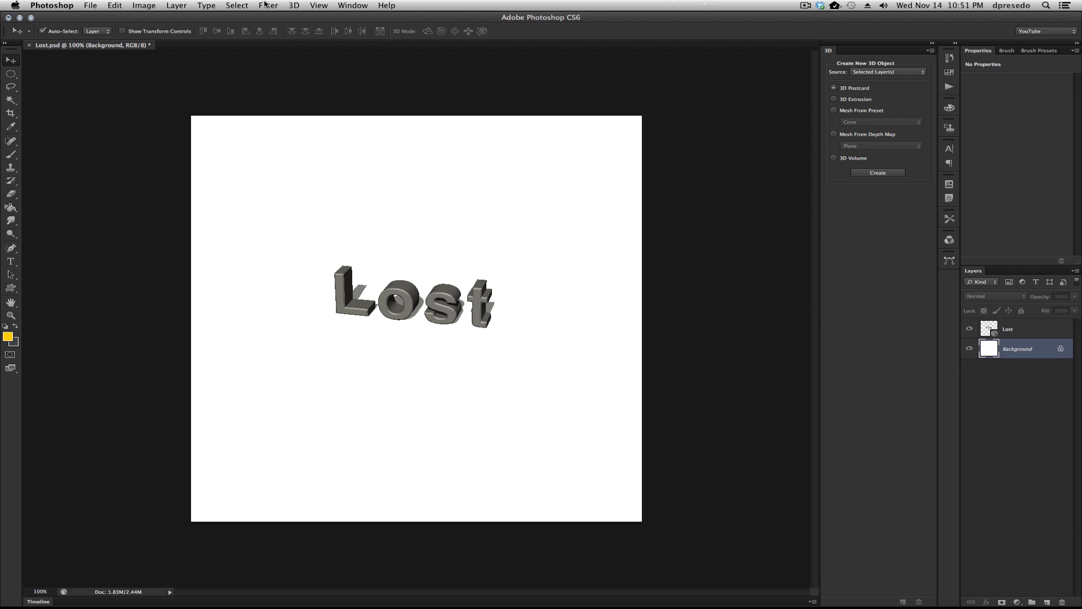
- Make the Background a 3D postcard plane and merge it with the Lost text layer
left_click(293, 6)
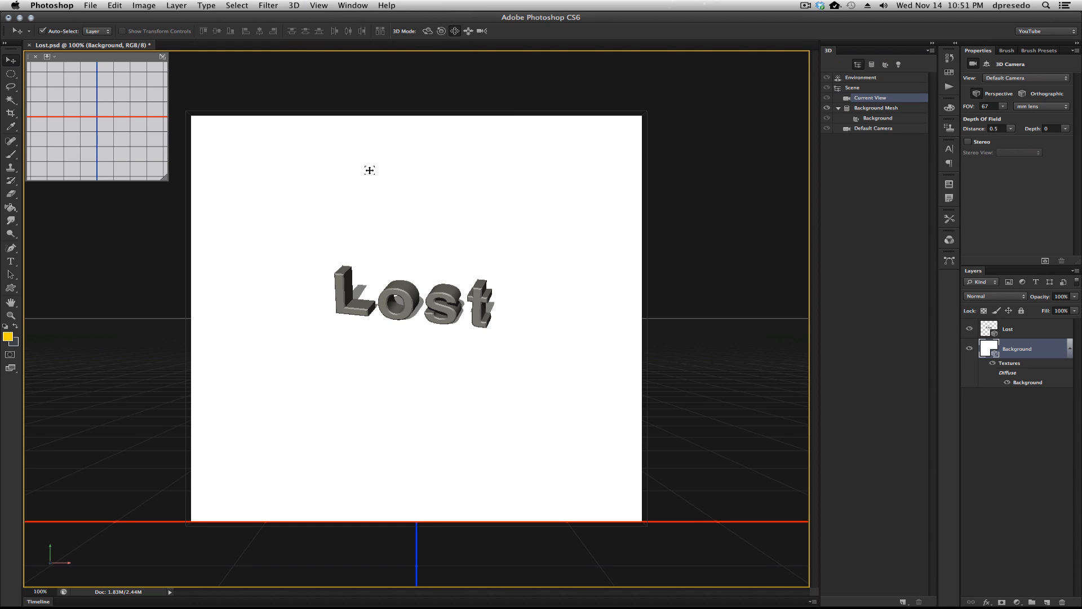
mouse_move(365, 204)
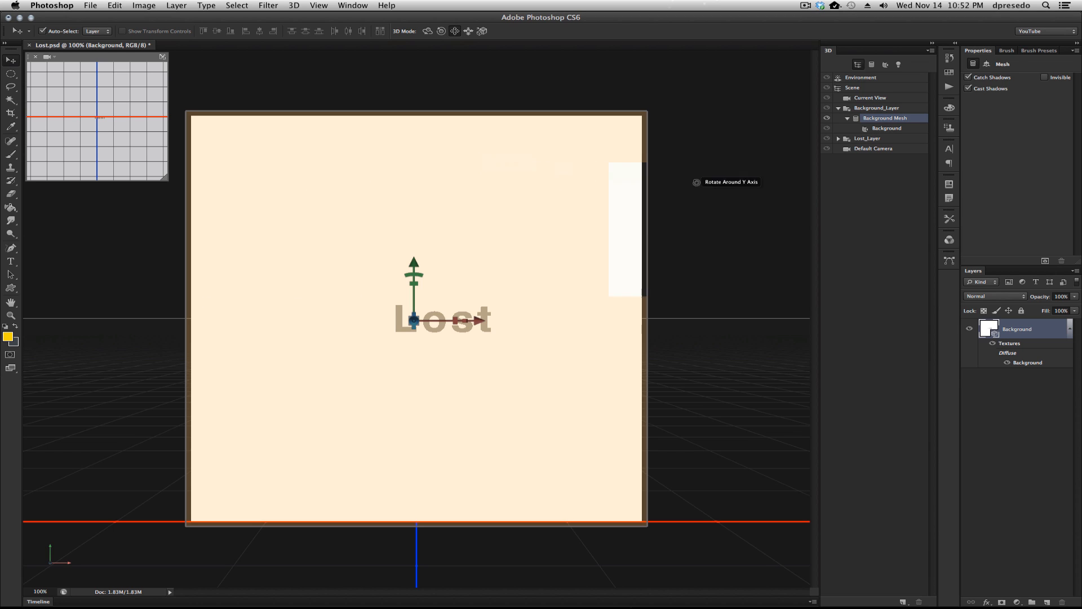
- Rotate the background plane 90 degrees on X so it lies flat as a floor
left_click(987, 65)
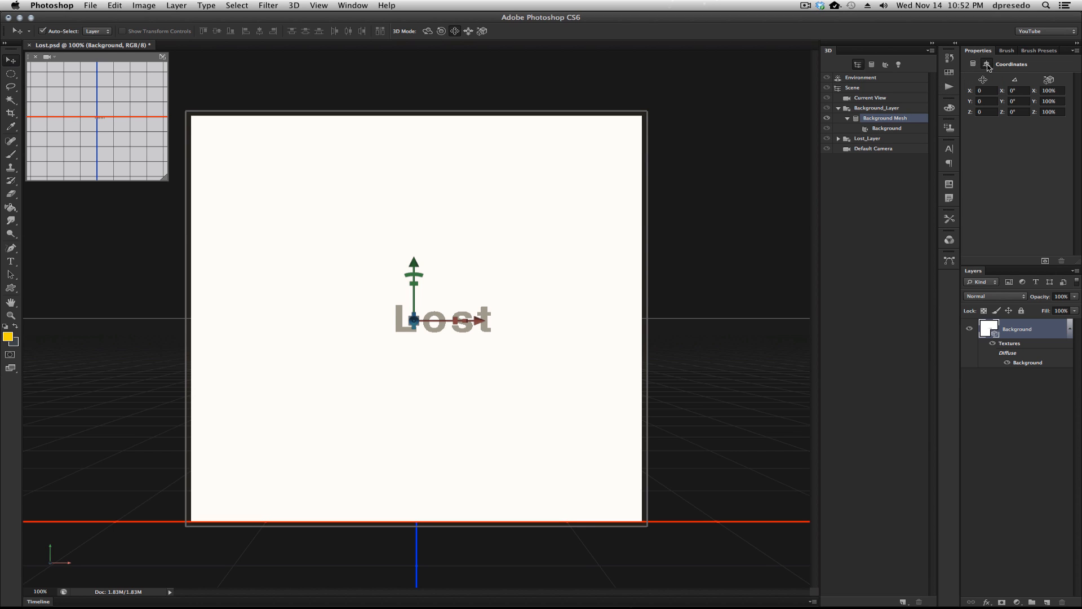
left_click(1019, 90)
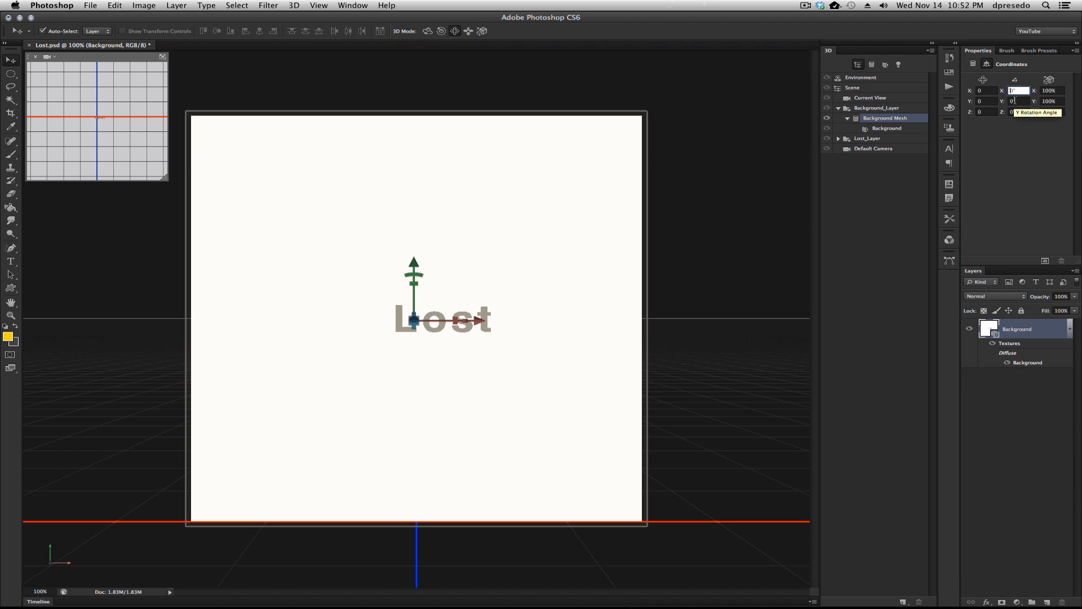
type("90")
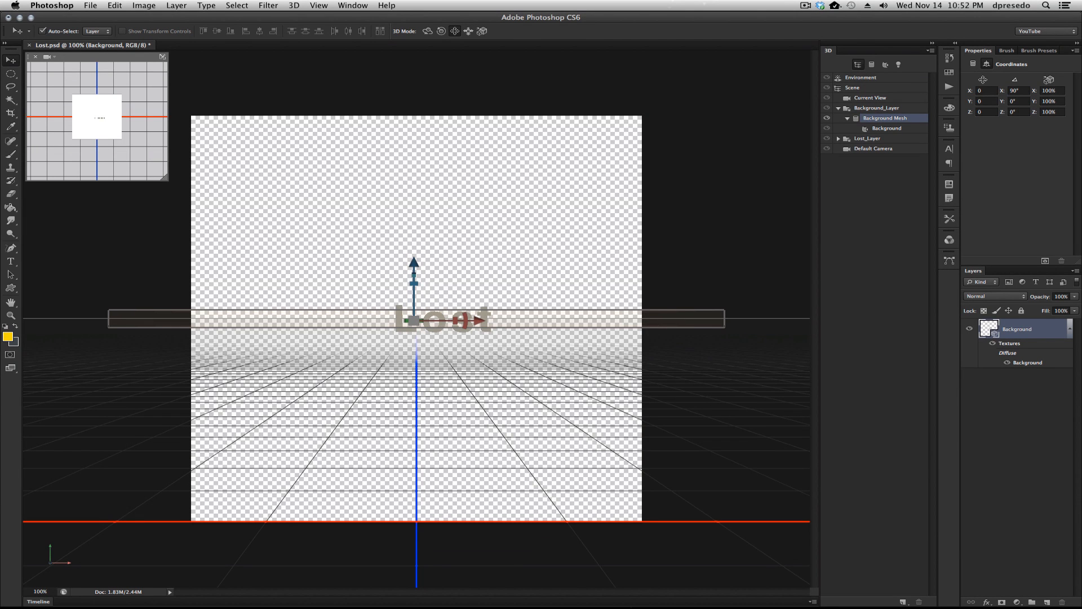
- Snap the background plane and then the Lost text to the ground plane
left_click(293, 6)
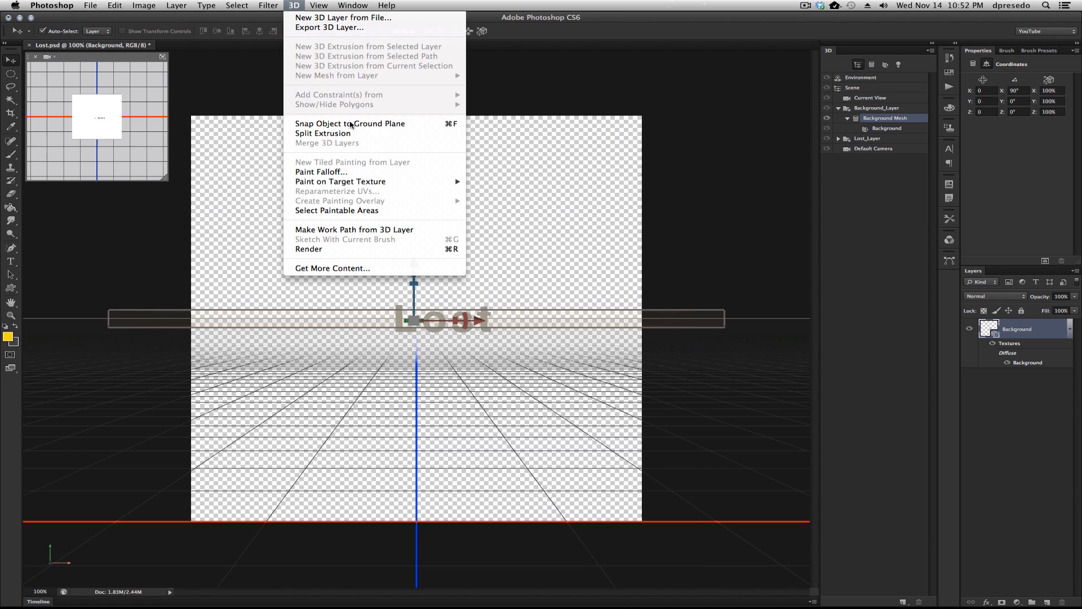
left_click(350, 124)
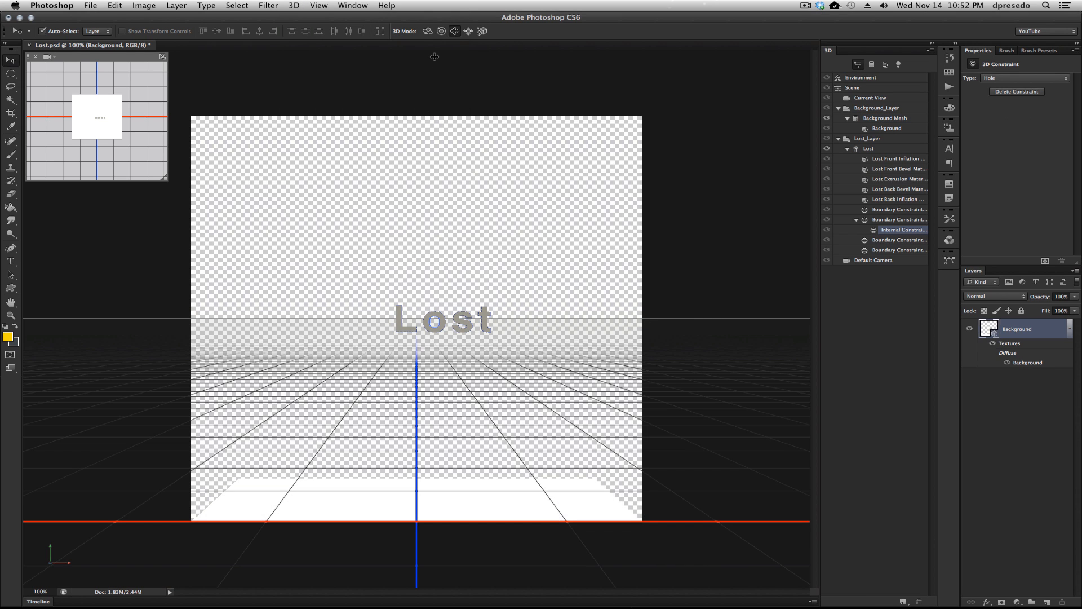
left_click(293, 5)
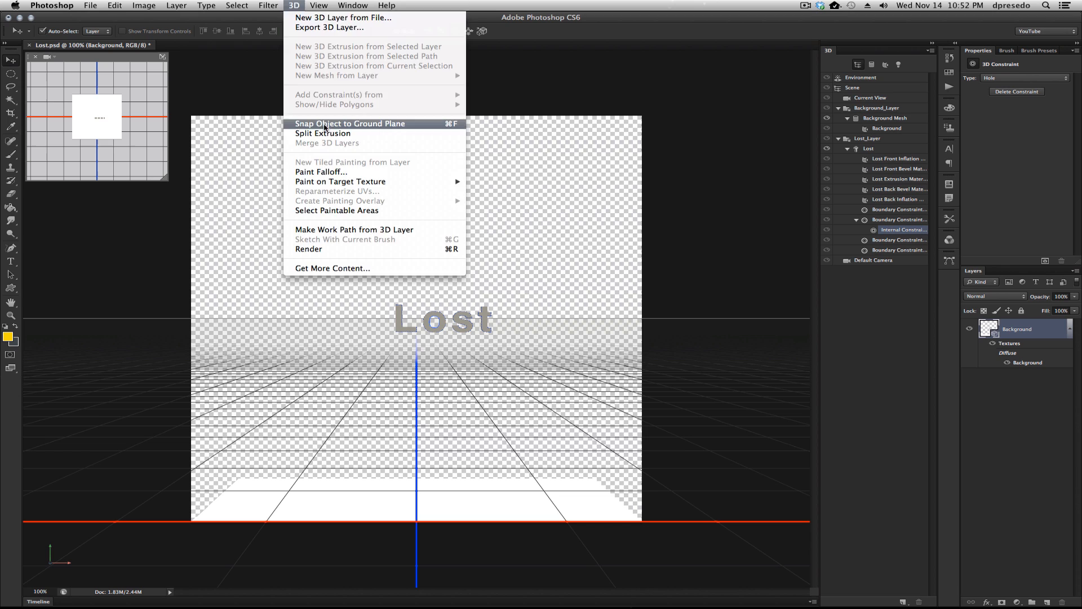
left_click(349, 124)
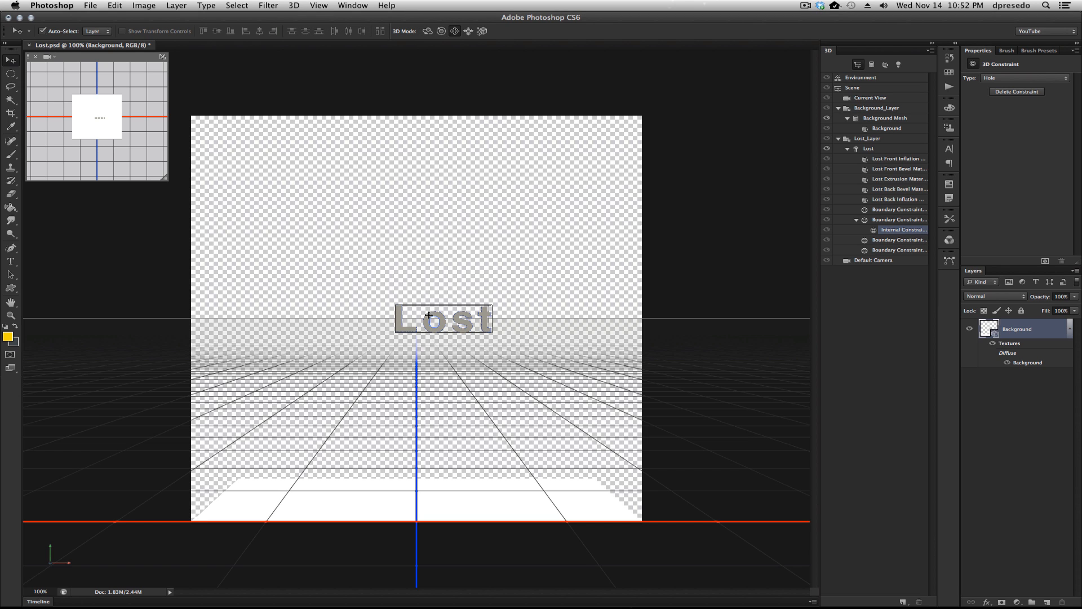
left_click(293, 6)
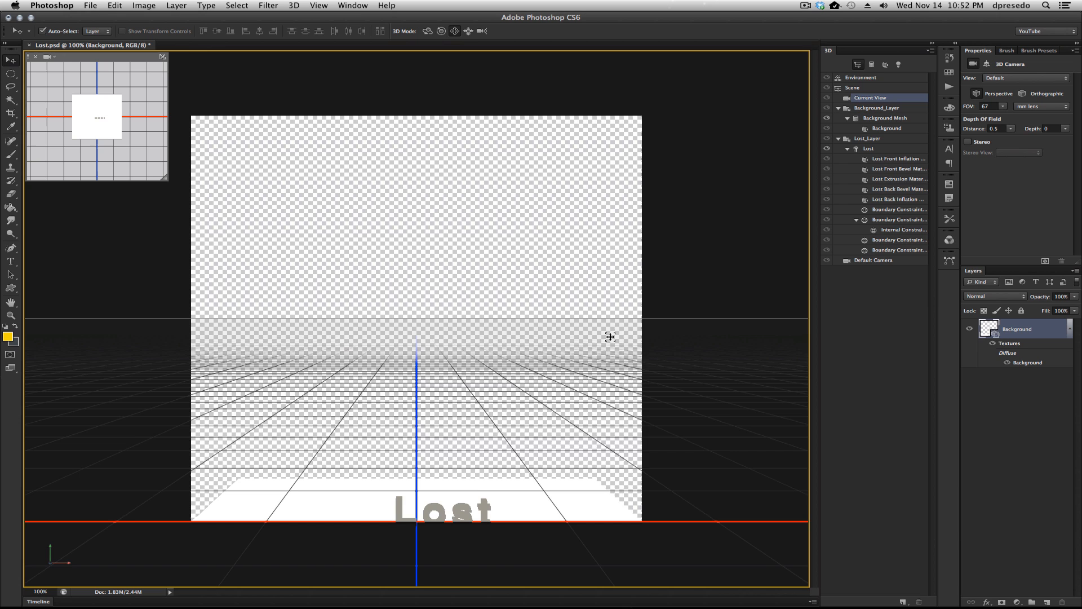
- Orbit to view the grounded text at an angle and start exporting the 3D layer
left_click_drag(610, 337, 467, 85)
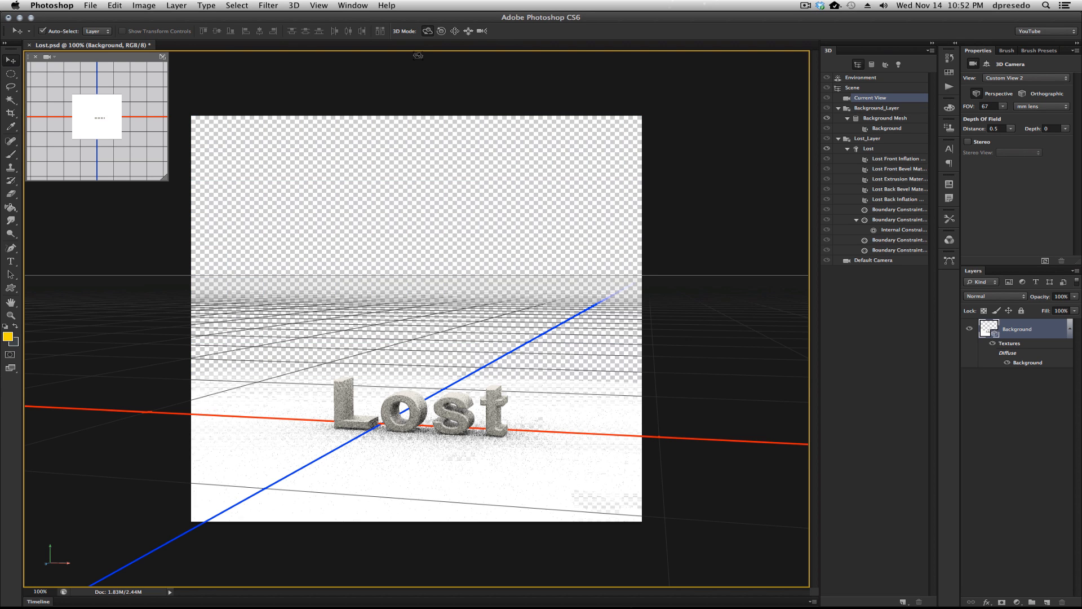
left_click(293, 5)
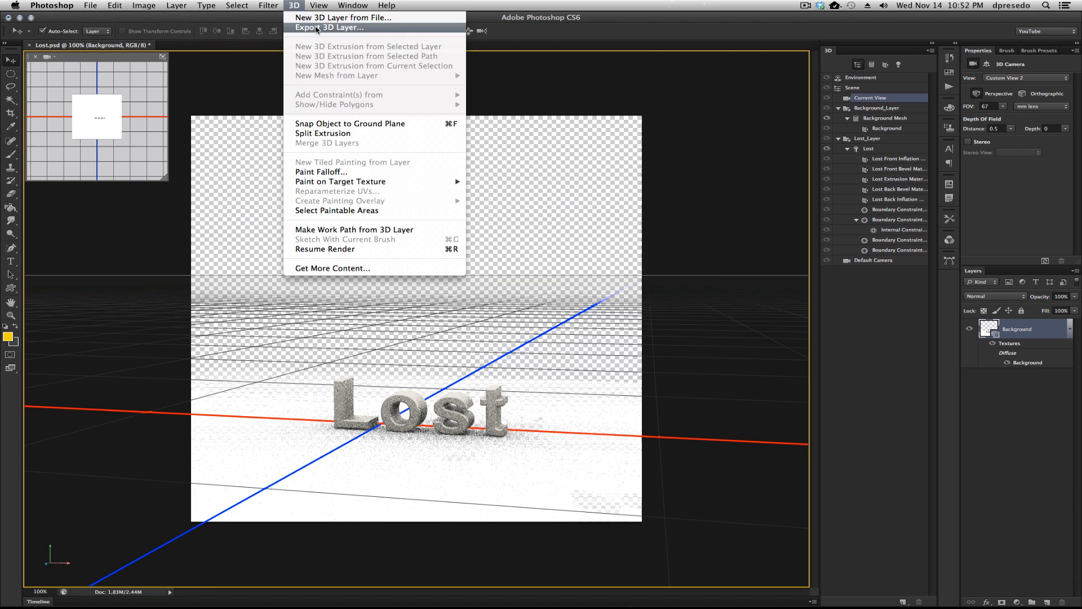
left_click(330, 28)
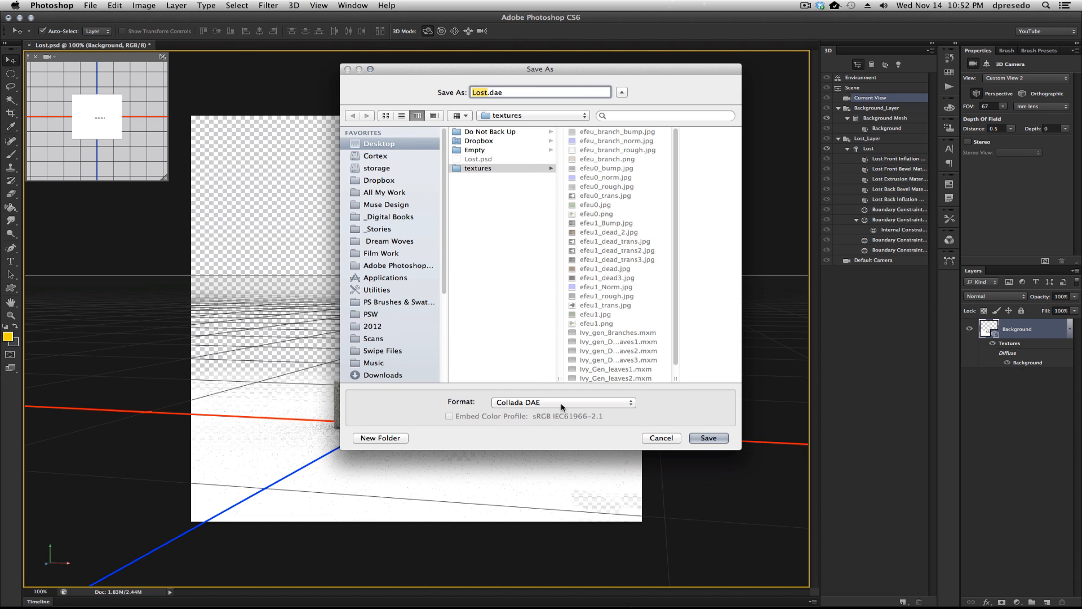
- Save the 3D scene to the Desktop as Lost.obj in Wavefront OBJ format
left_click(561, 401)
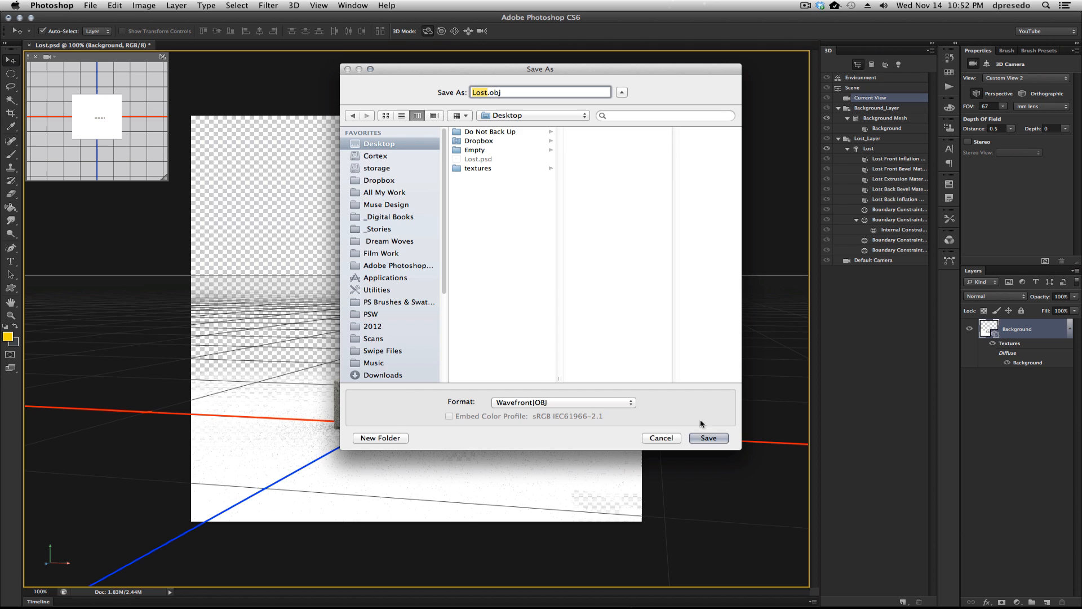
left_click(708, 438)
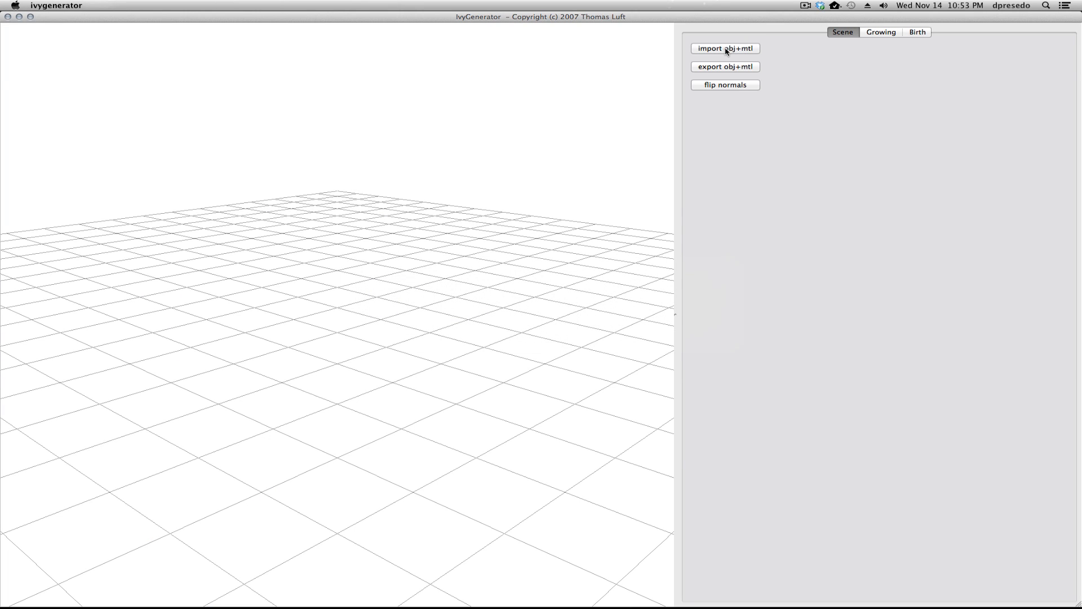
- Import the exported Lost OBJ model into the IvyGenerator scene
left_click(725, 48)
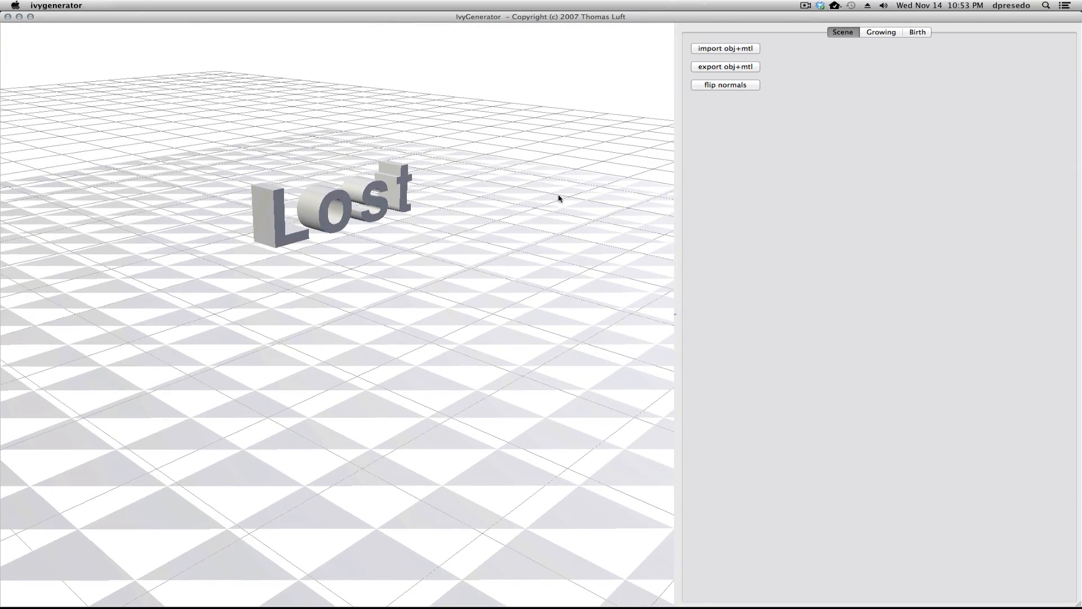
mouse_move(871, 35)
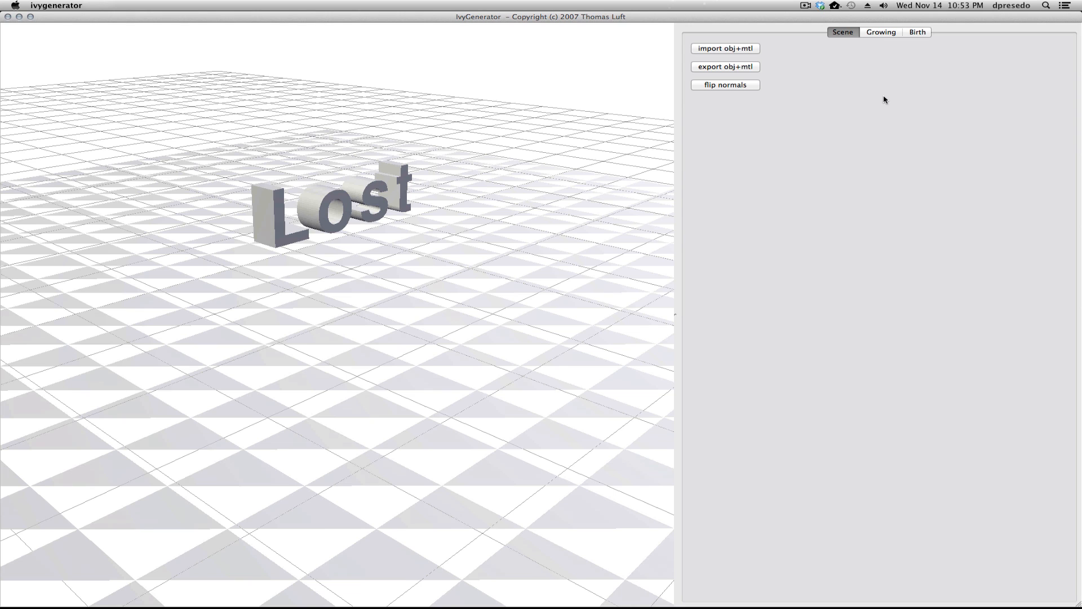
mouse_move(882, 32)
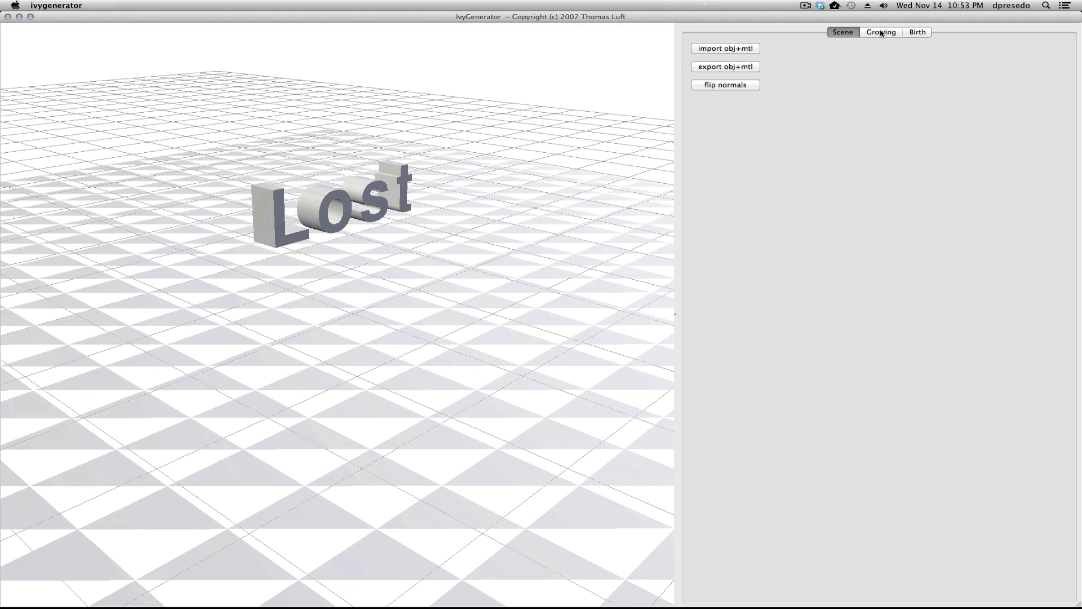
- Seed ivy on top of the o and grow a first tangle of about 60 branches
left_click(880, 31)
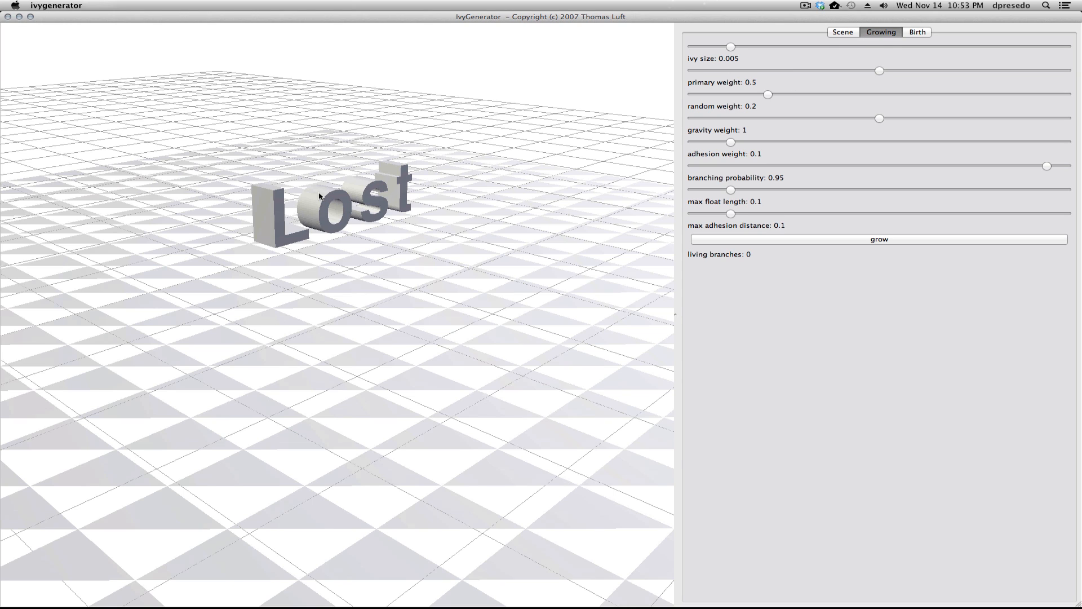
left_click(317, 188)
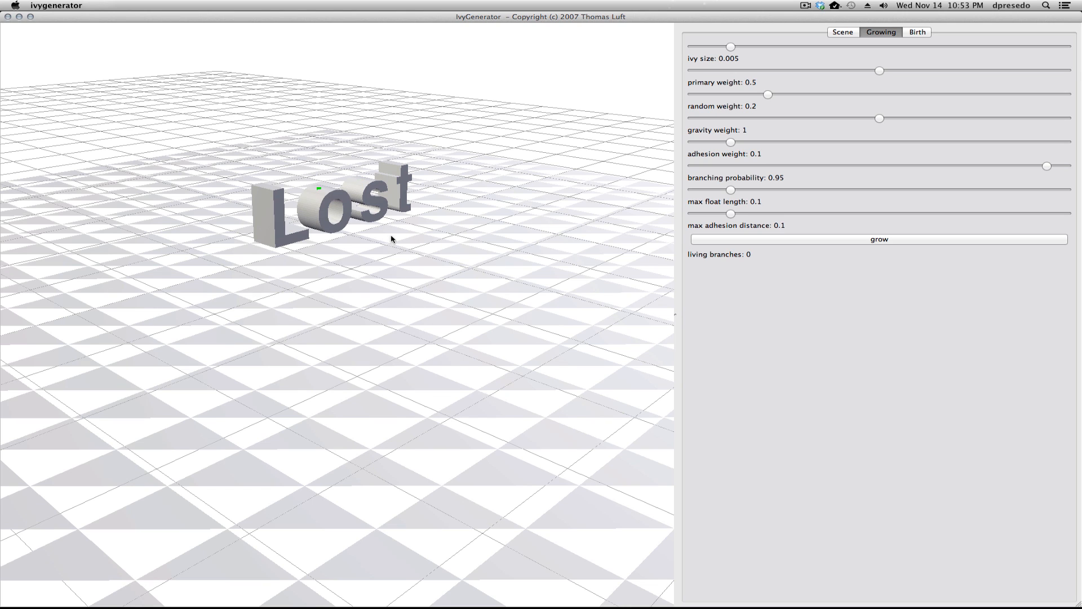
left_click(879, 239)
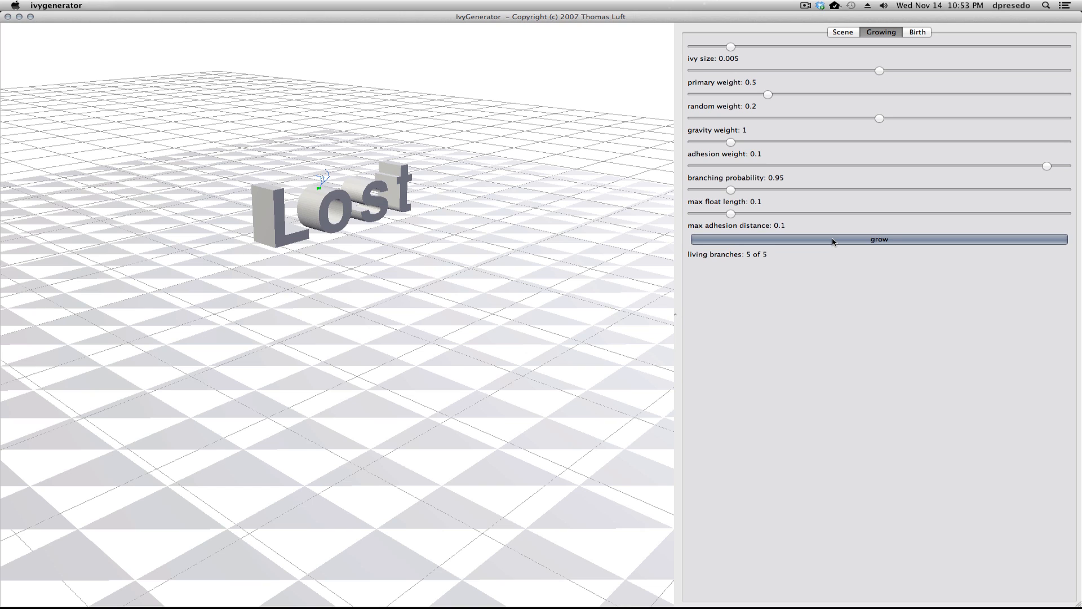
left_click(878, 239)
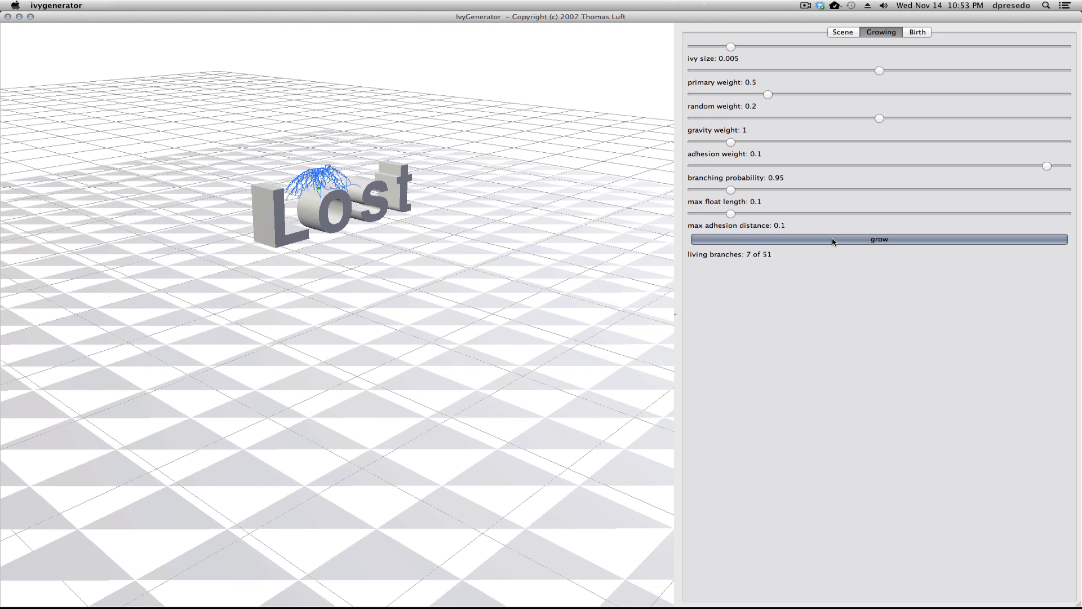
left_click(878, 239)
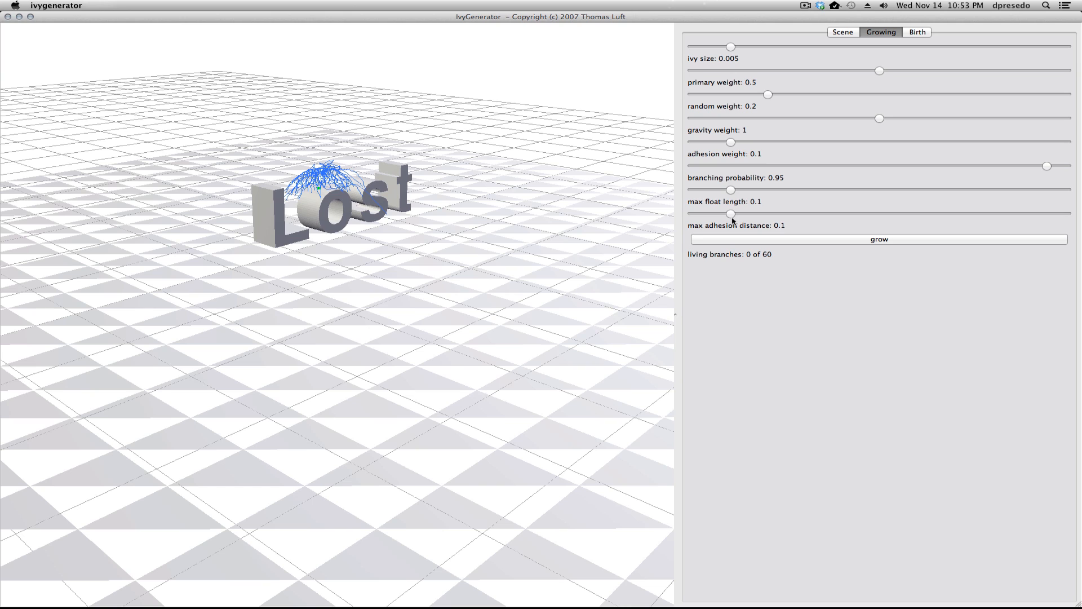
- Raise max float length to 0.242 and adhesion distance to 0.197, then grow ivy from the s
left_click_drag(731, 189, 783, 190)
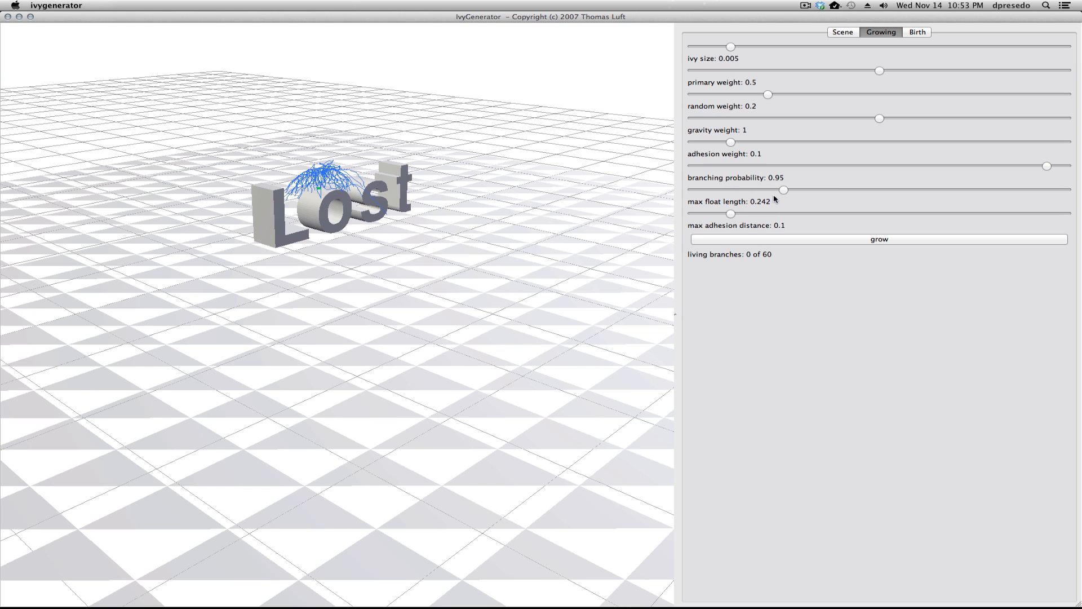
left_click_drag(729, 213, 766, 213)
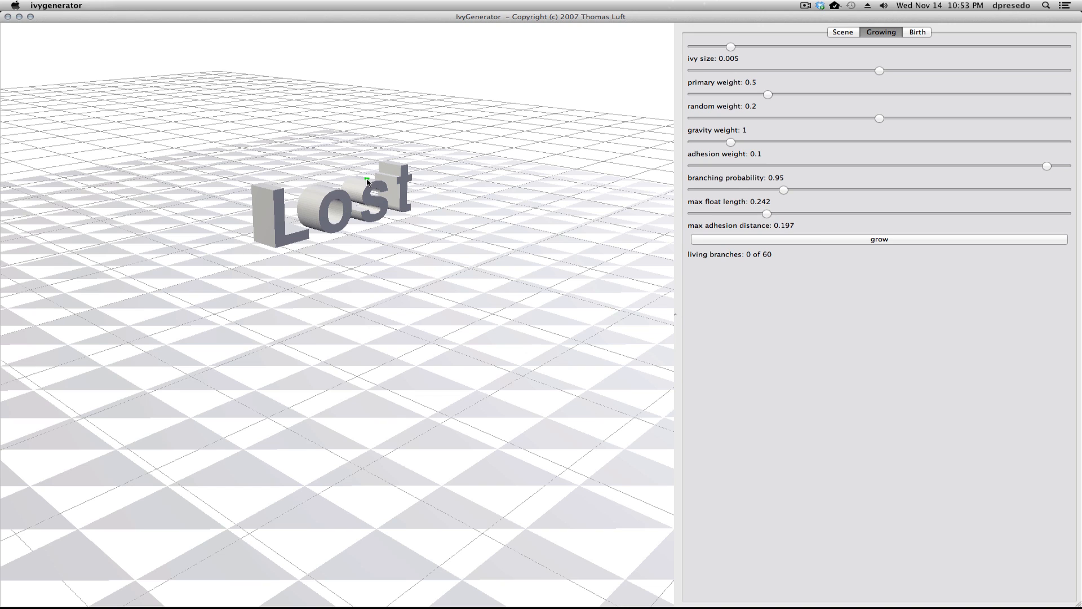
left_click(879, 239)
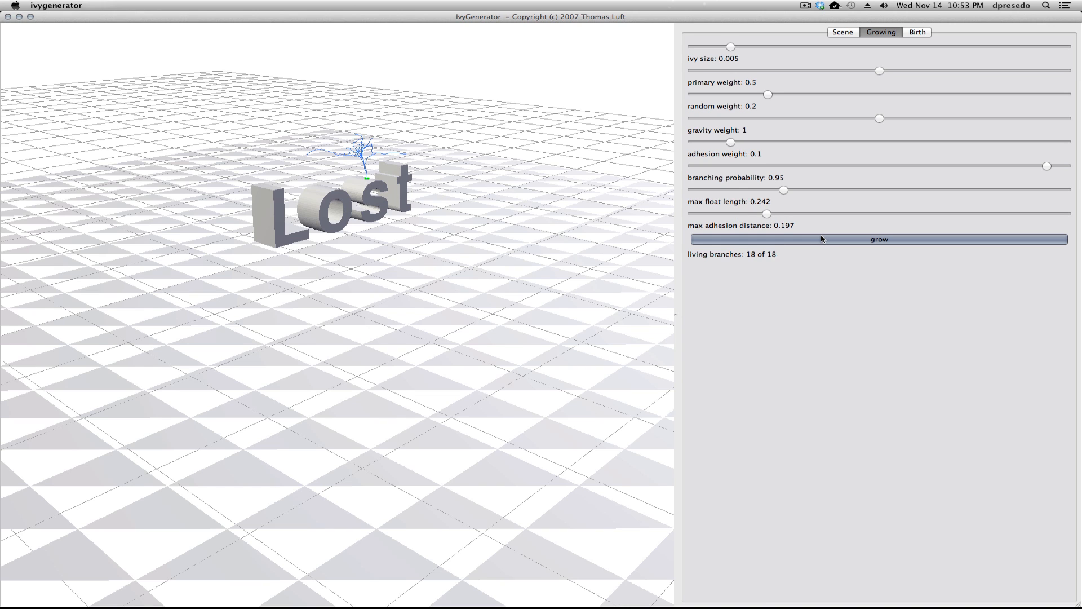
left_click(879, 239)
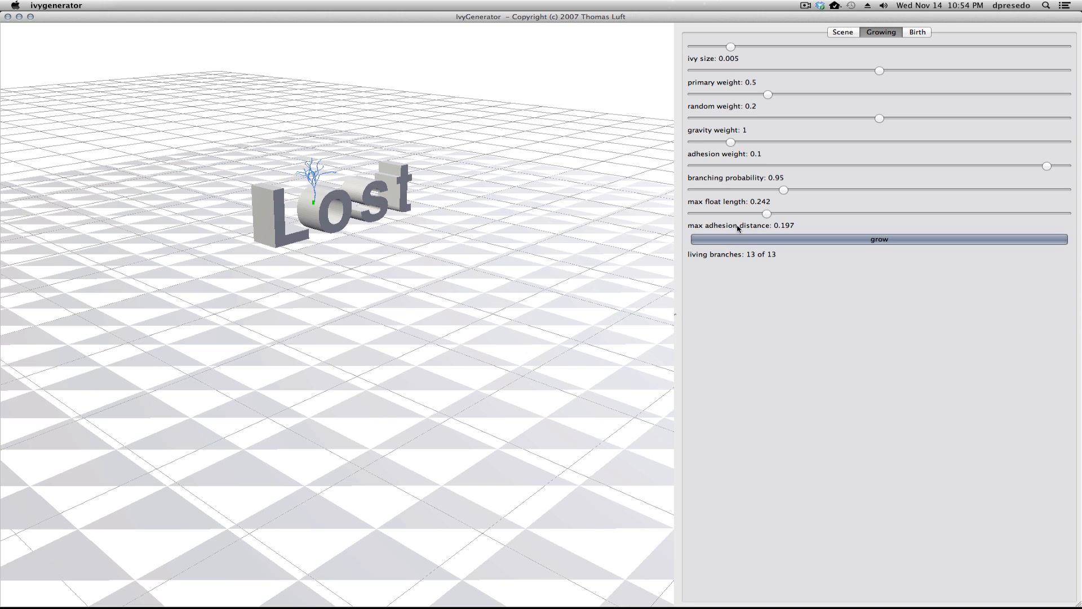
left_click(879, 239)
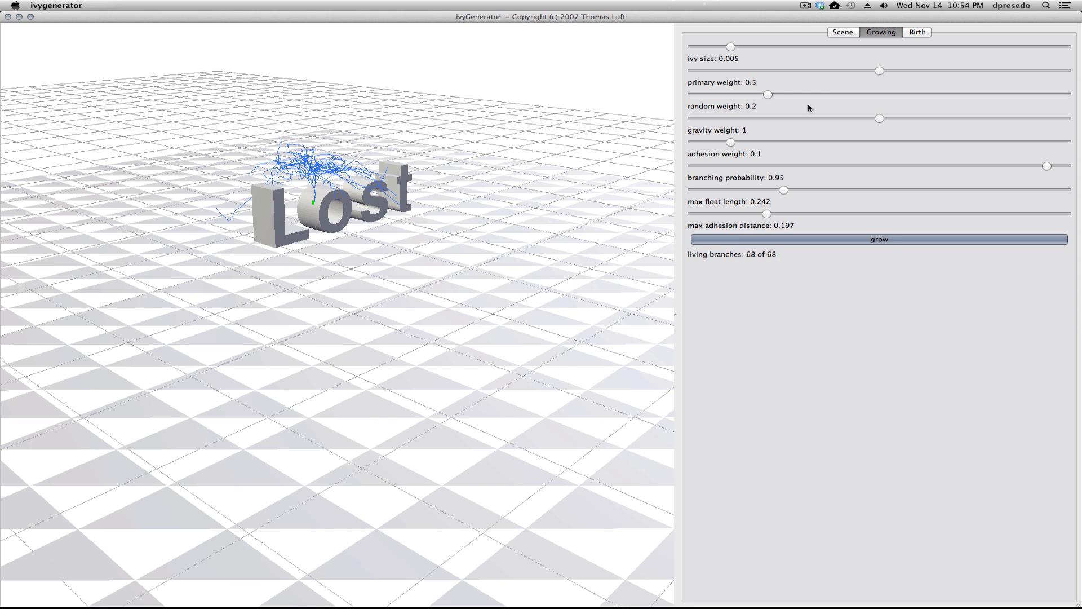
- Raise random weight to 0.331 and regrow denser ivy across the o, s and t
left_click_drag(768, 95, 814, 95)
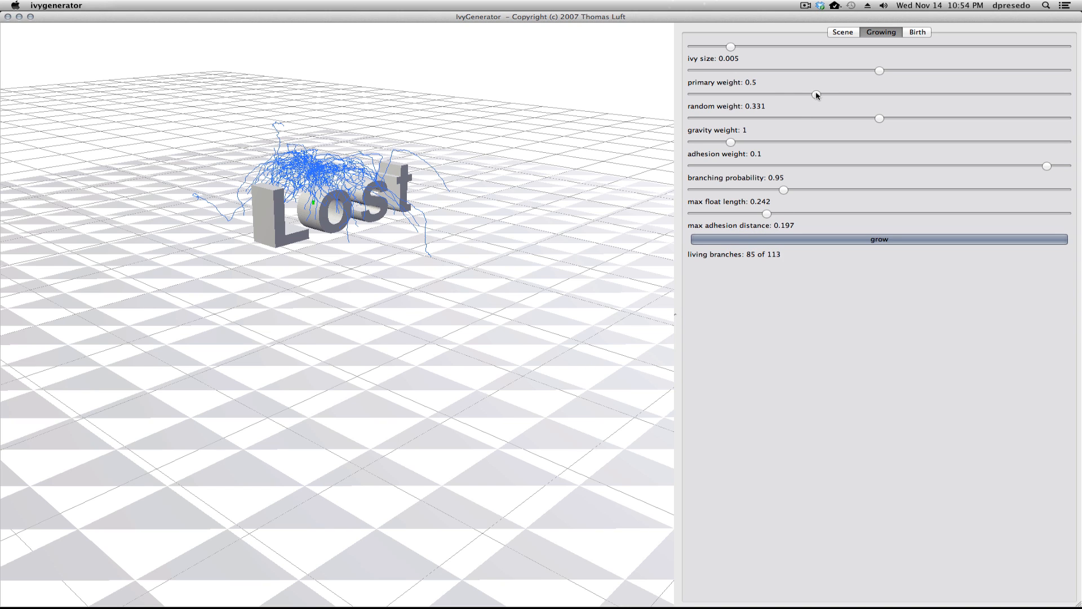
left_click(878, 239)
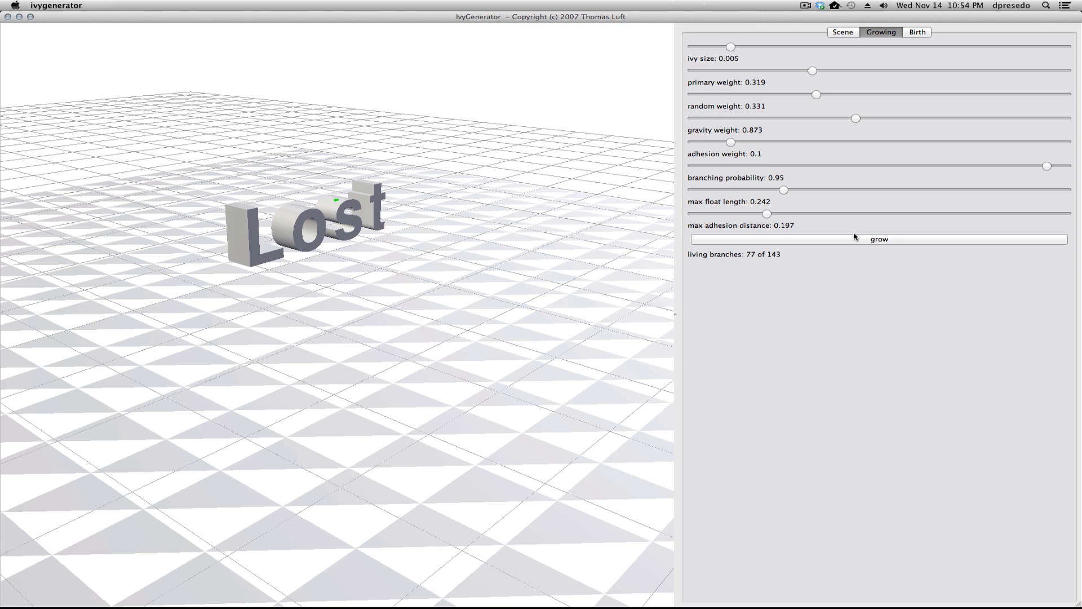
left_click(879, 239)
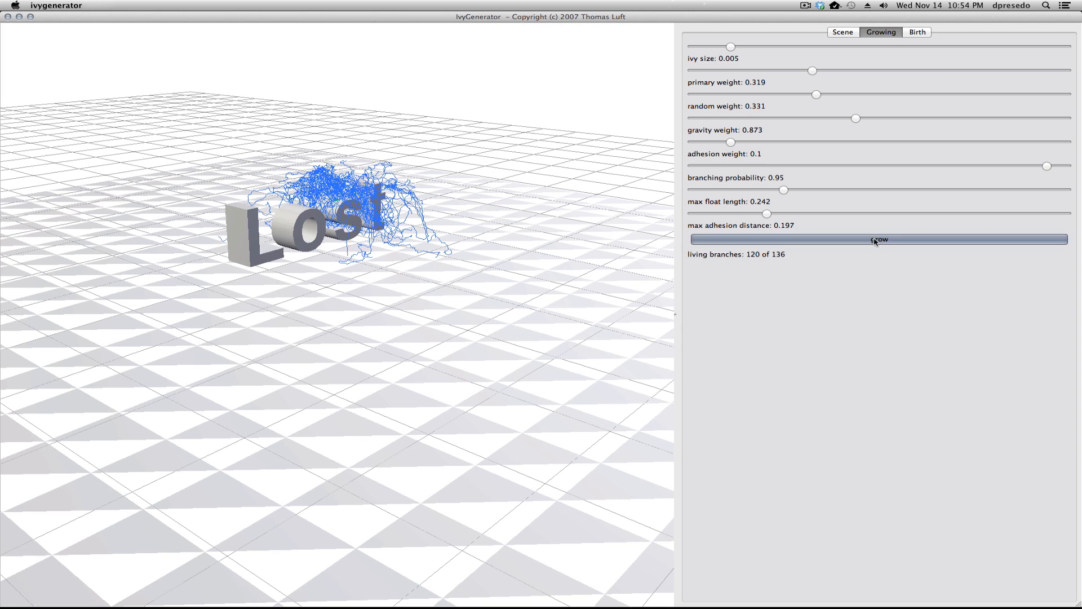
left_click(879, 239)
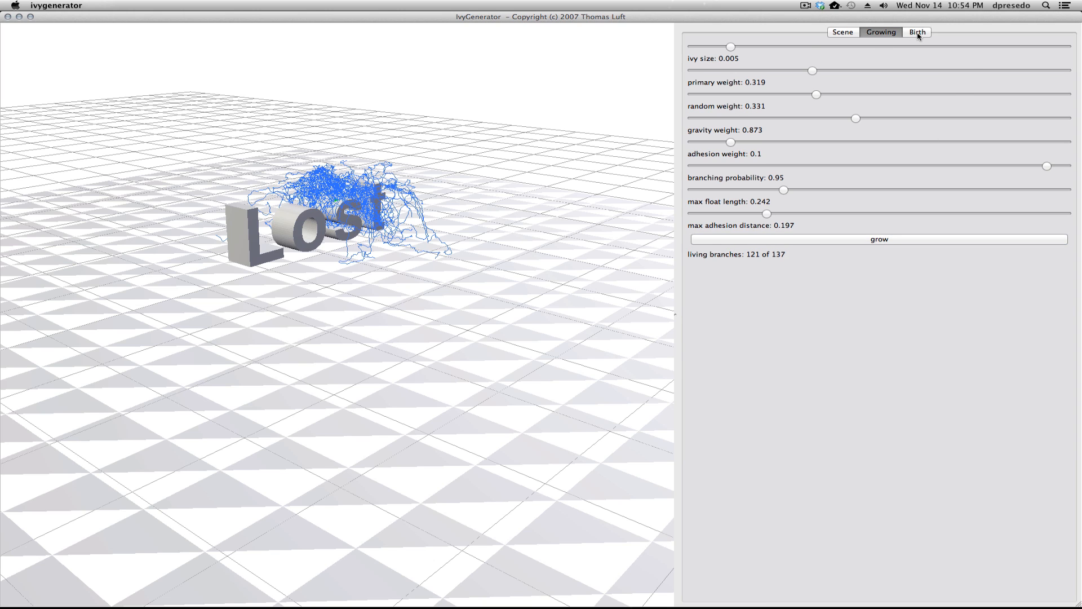
- Generate leaf and branch geometry, then test leaf size 0 and probability 0.172
left_click(918, 31)
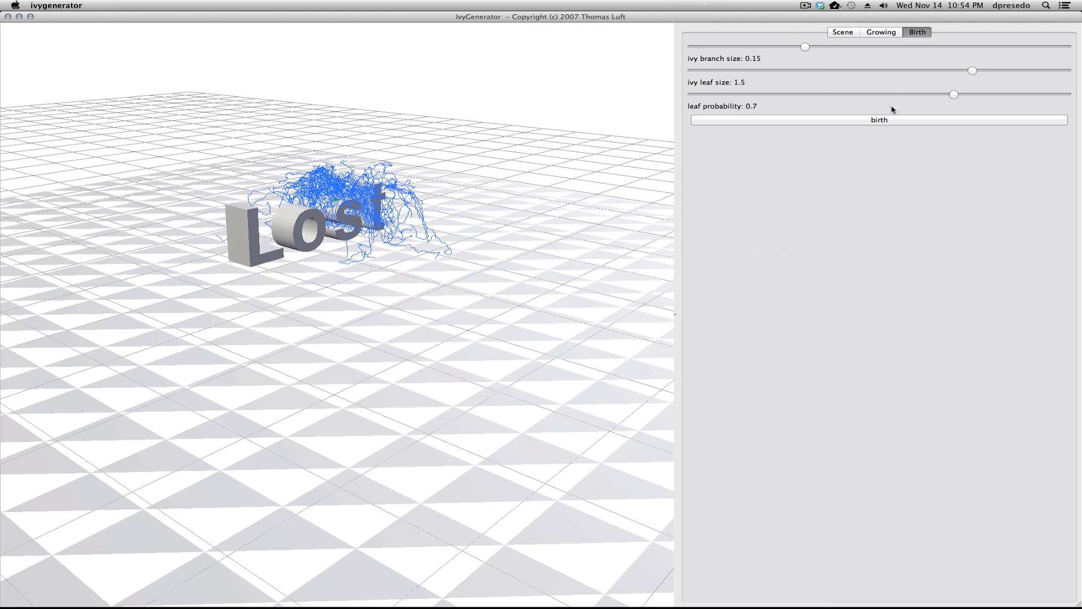
left_click(878, 120)
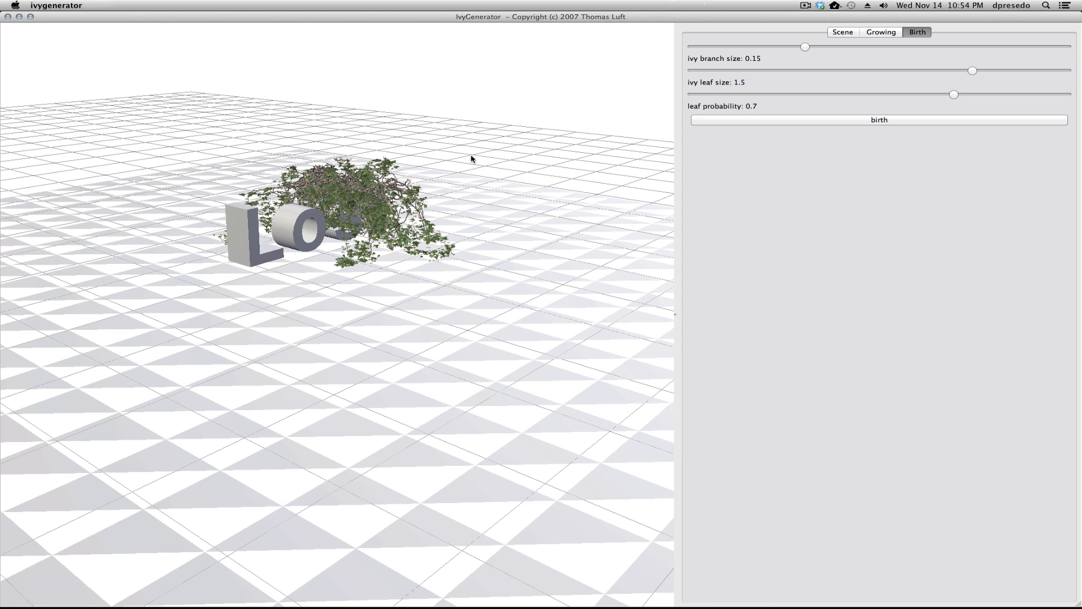
mouse_move(385, 192)
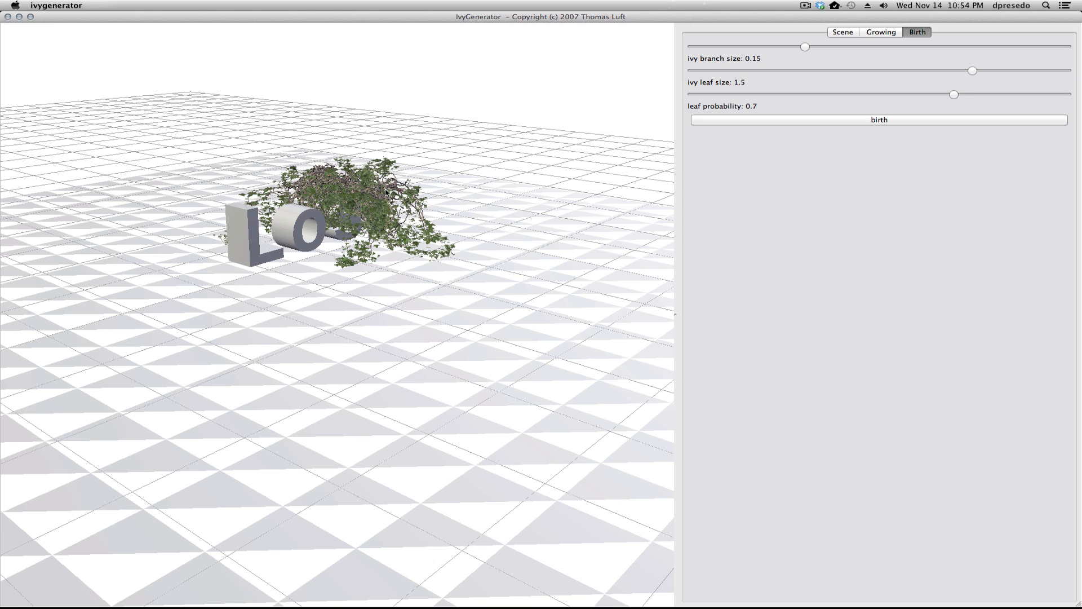
mouse_move(665, 88)
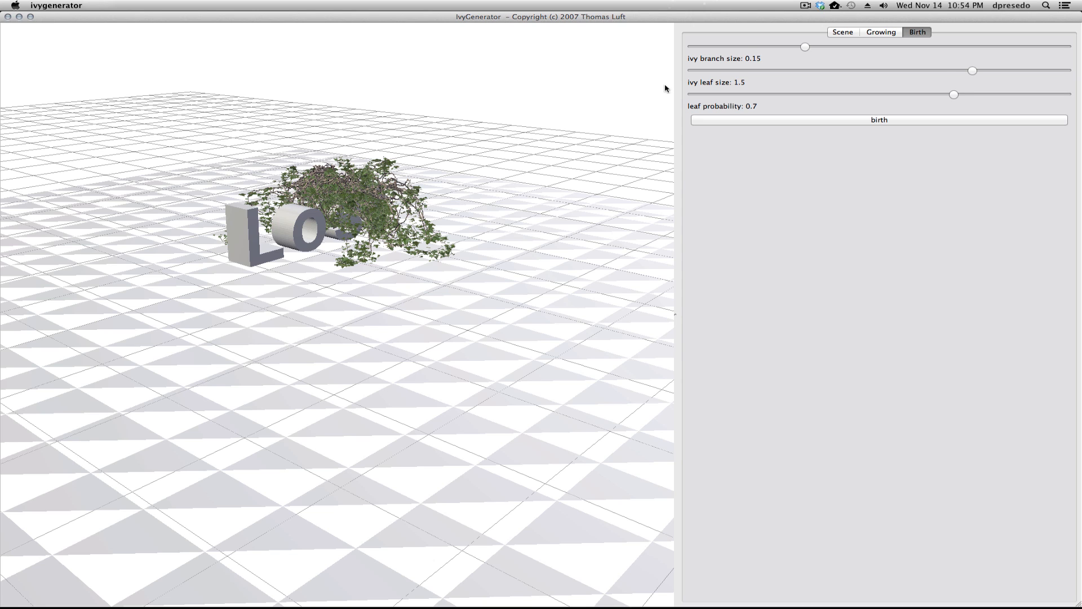
mouse_move(717, 88)
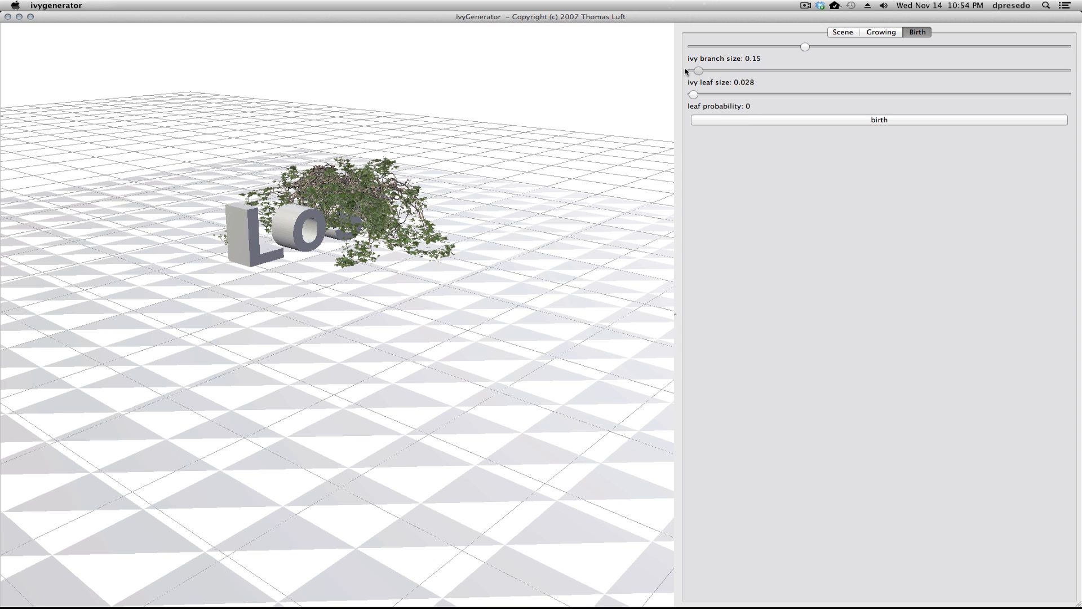
left_click_drag(697, 70, 692, 70)
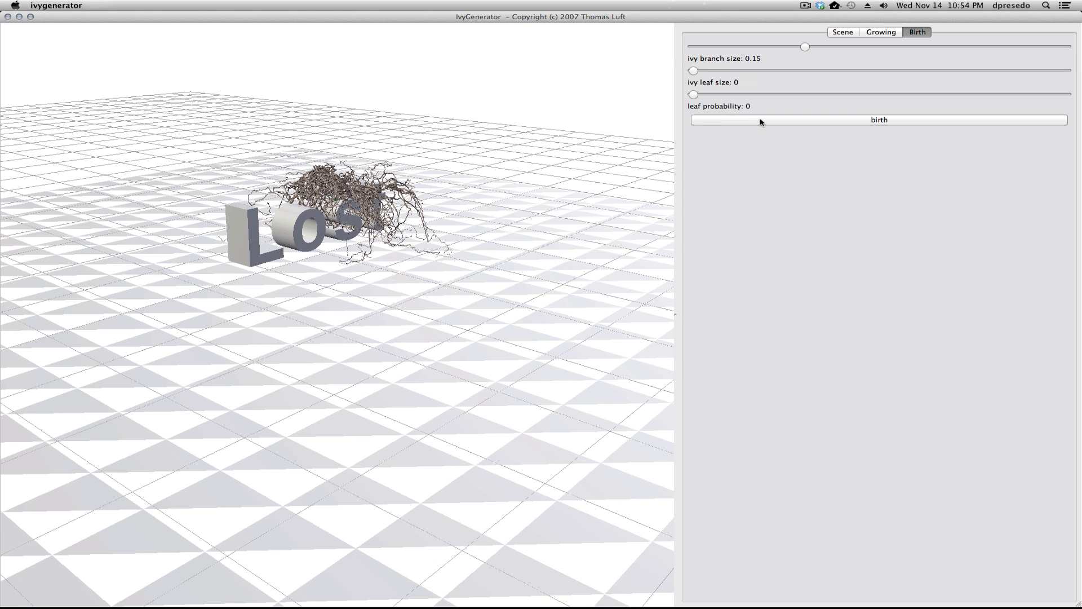
mouse_move(758, 121)
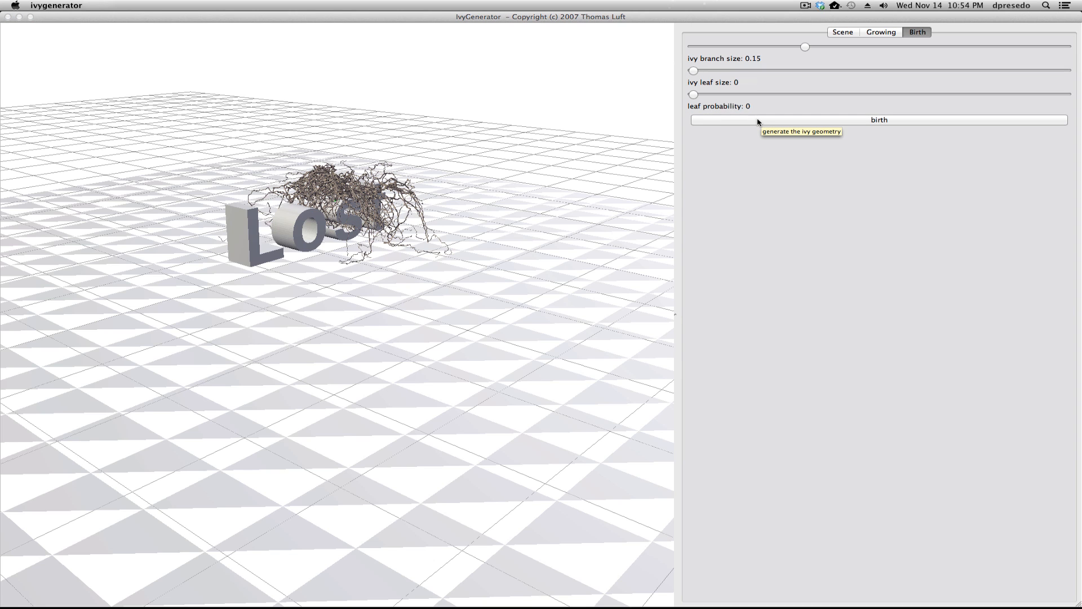
left_click_drag(695, 95, 757, 95)
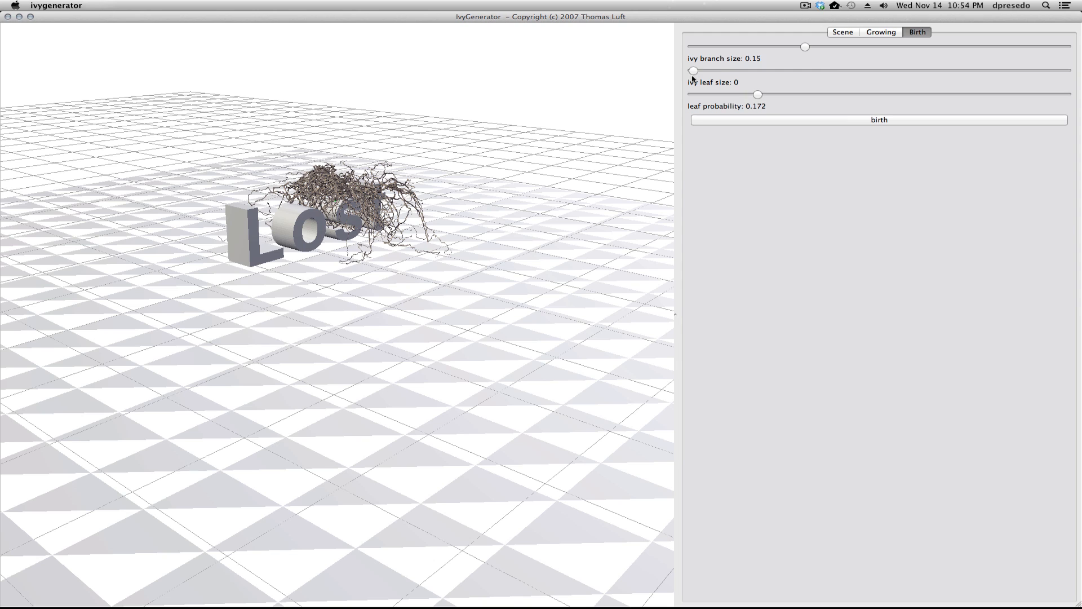
- Set leaf size 0.772 and leaf probability 0.541 for the final leafy vines
left_click_drag(693, 70, 838, 70)
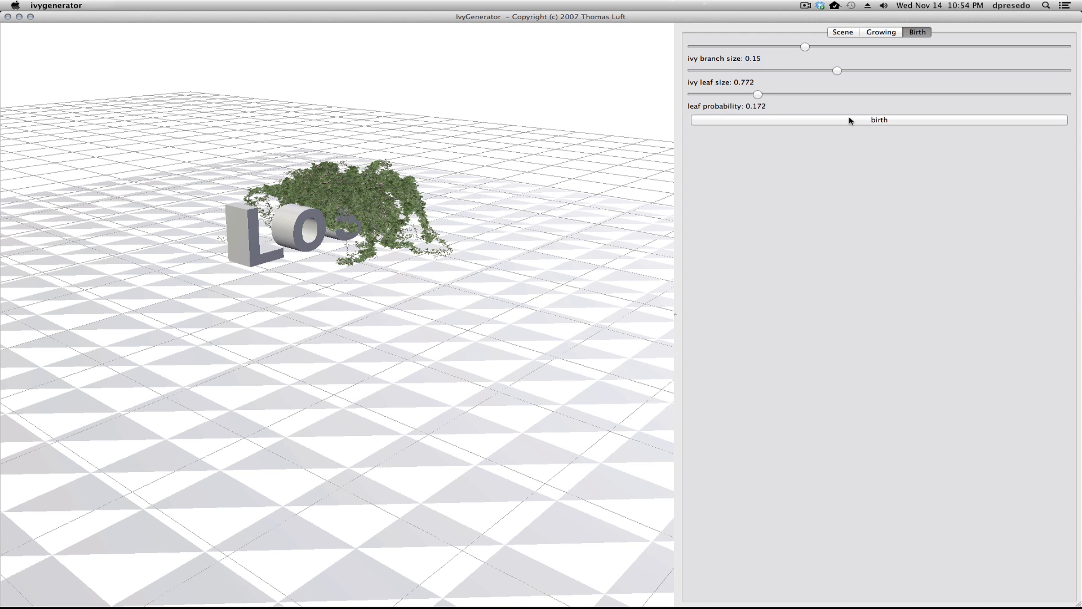
left_click_drag(758, 94, 894, 94)
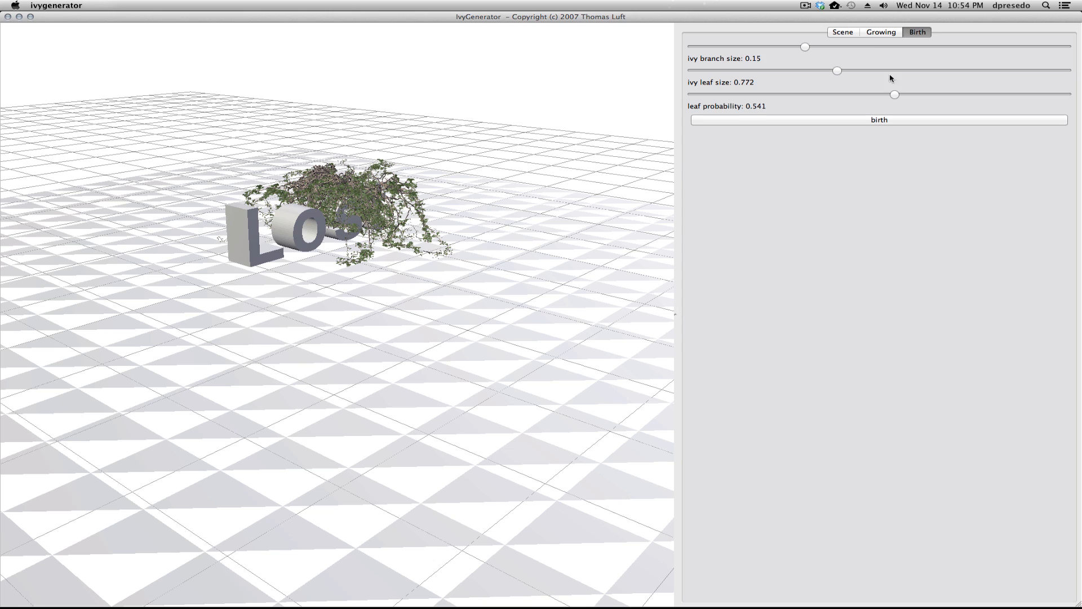
mouse_move(370, 180)
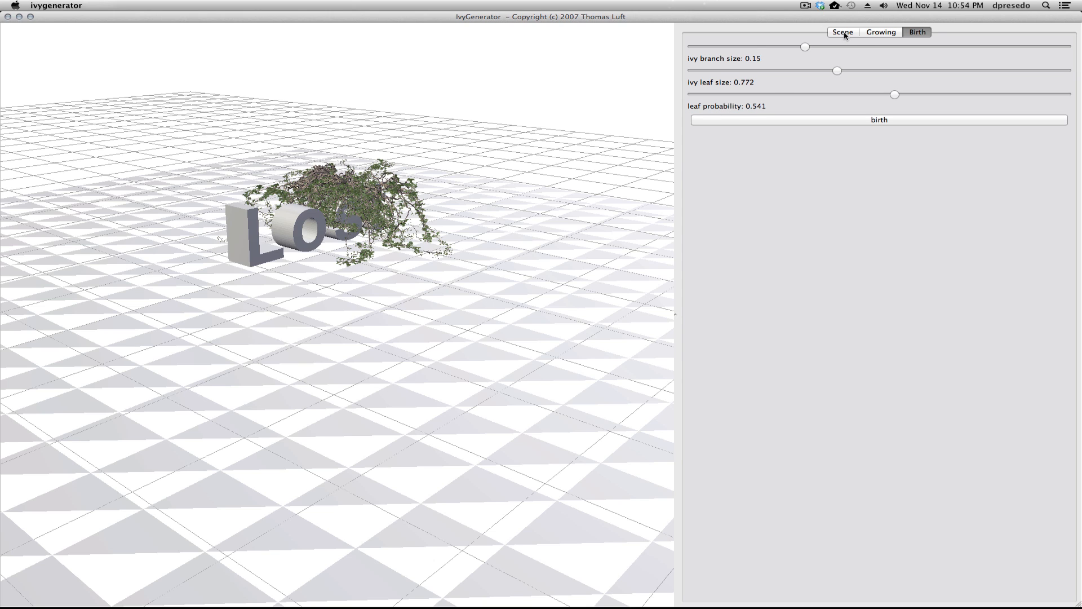
left_click(725, 66)
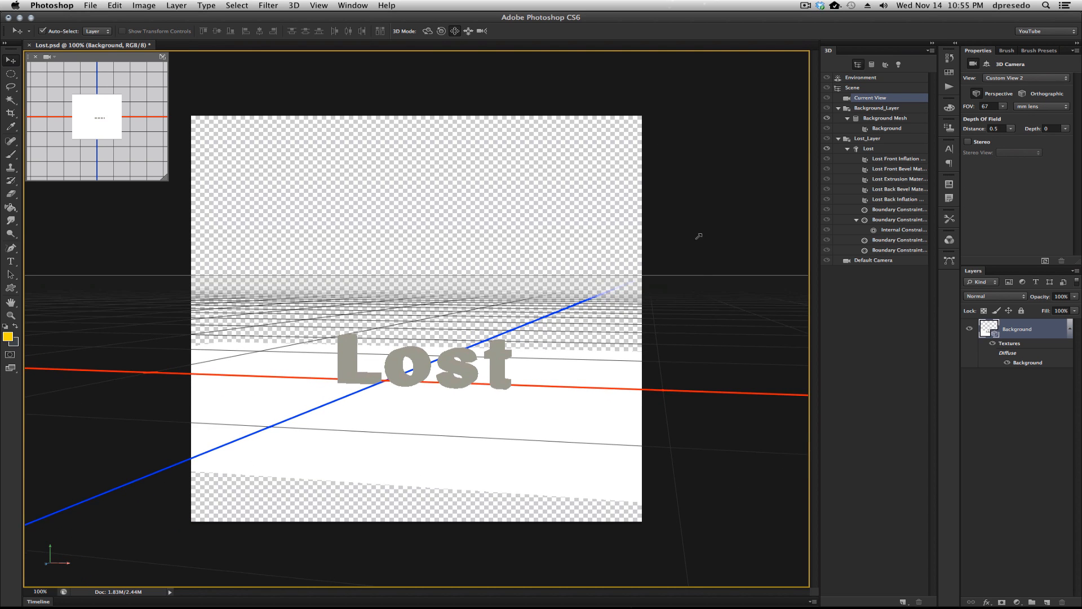
- Import ivy.obj from the Desktop as a new 3D layer and make the top-down view main
left_click(295, 6)
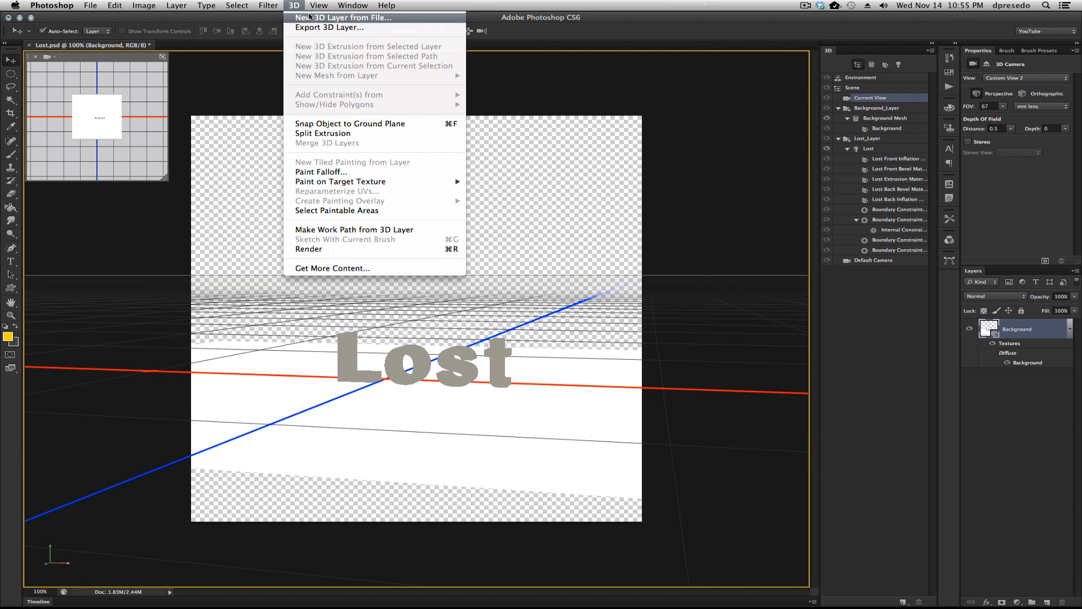
left_click(344, 17)
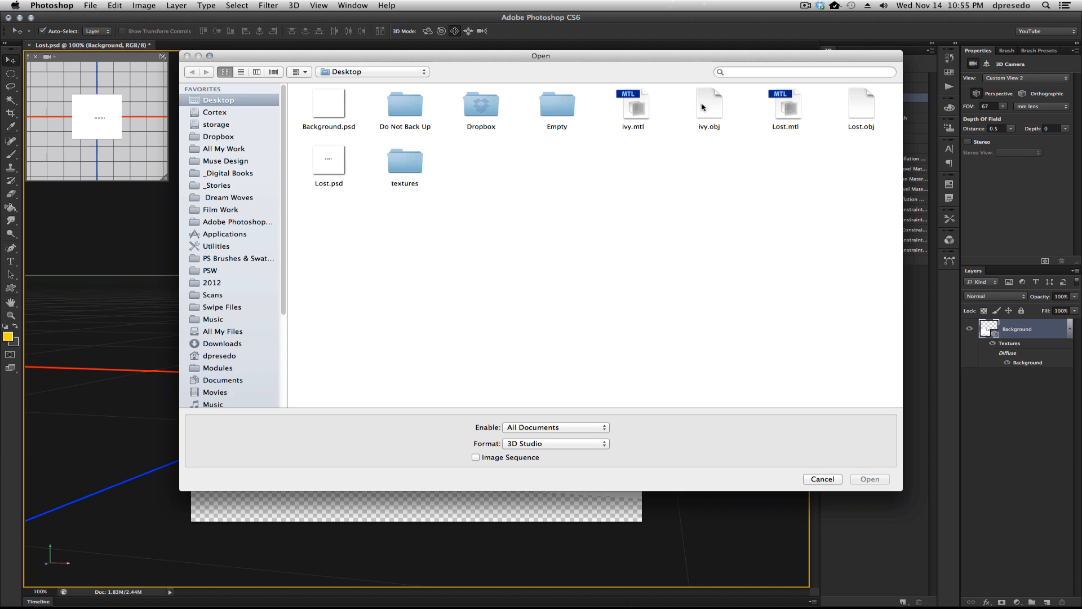
left_click(870, 479)
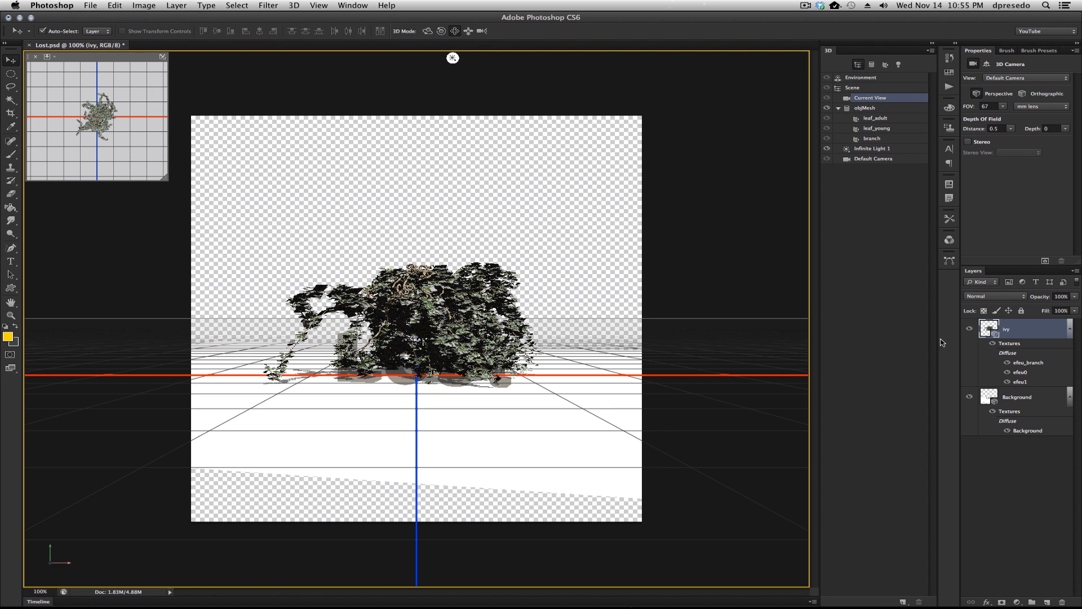
mouse_move(162, 56)
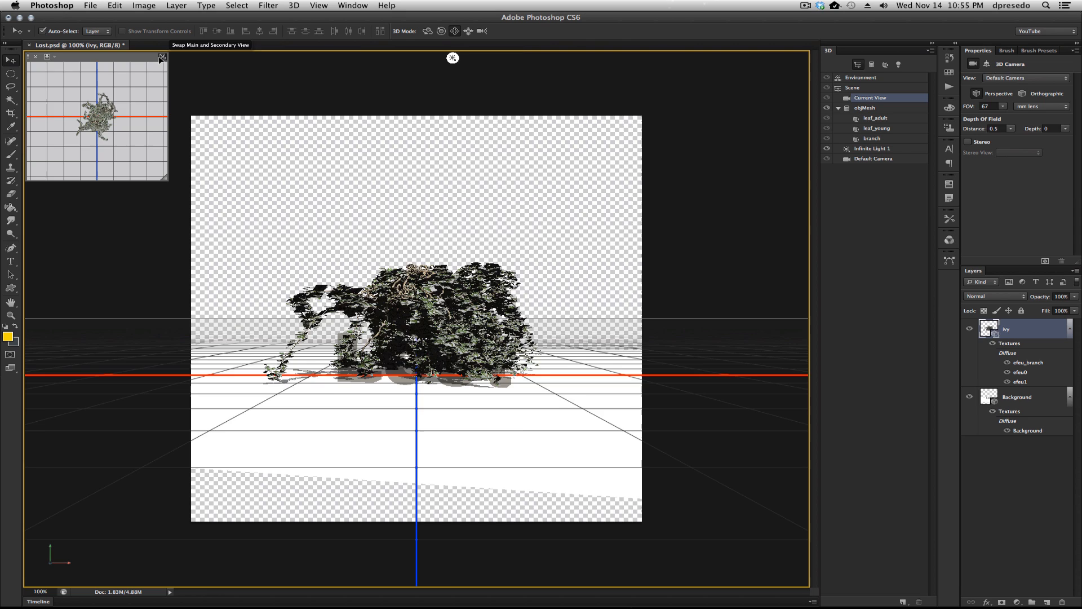
left_click(1018, 397)
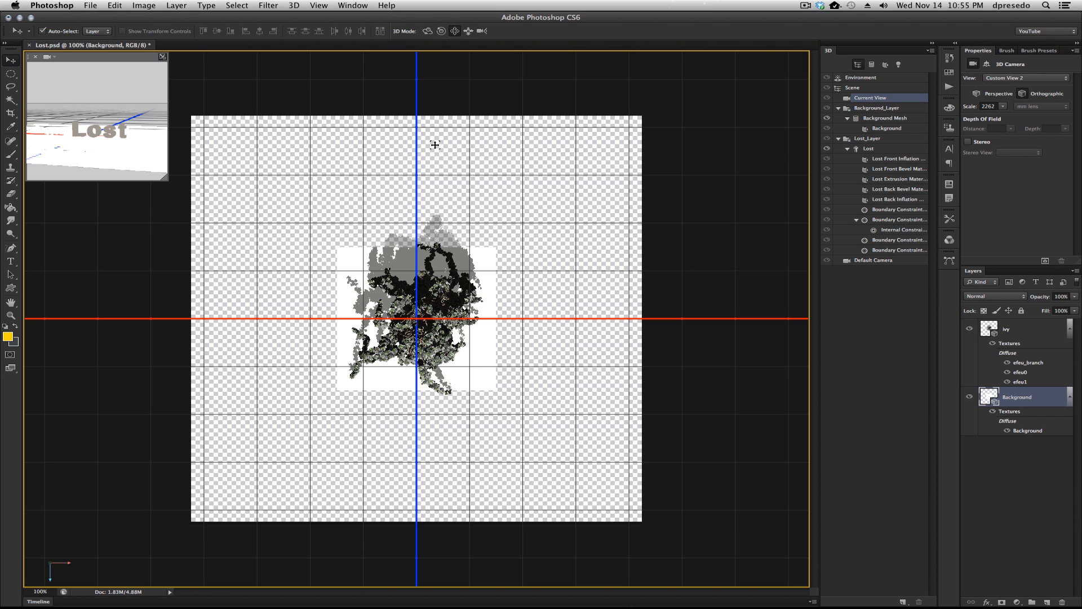
- Merge the ivy and Lost layers into one scene, then select objMesh and adjust the camera on it
left_click(1008, 328)
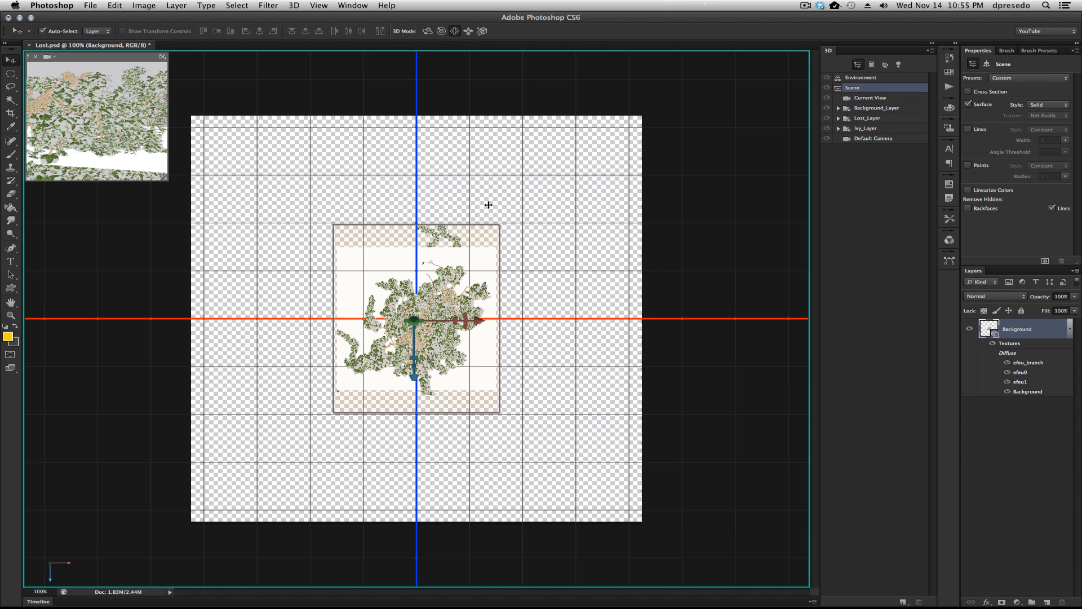
mouse_move(359, 65)
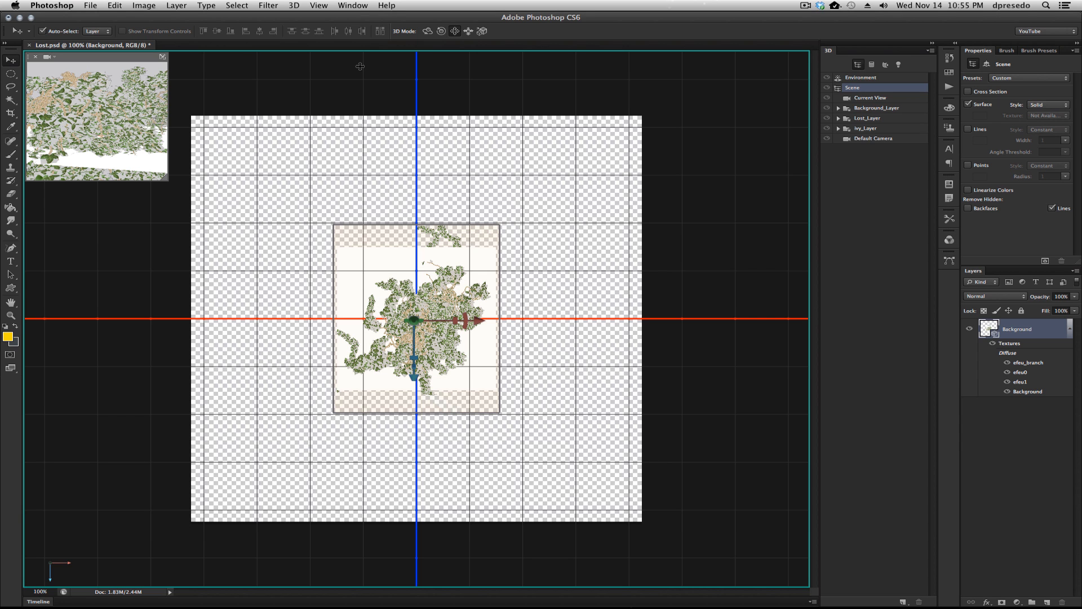
mouse_move(161, 56)
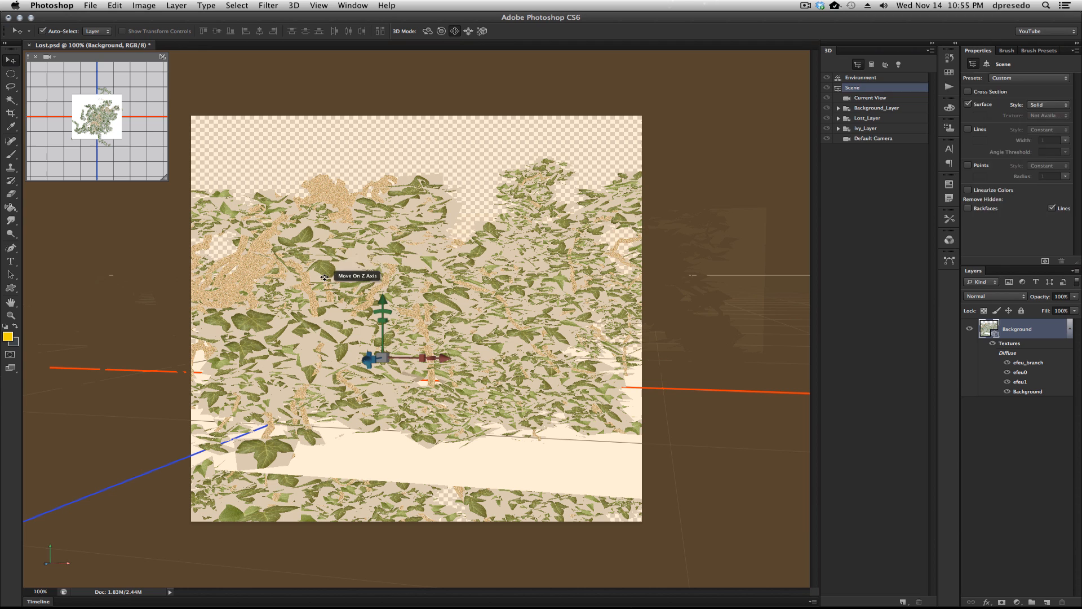
left_click(866, 128)
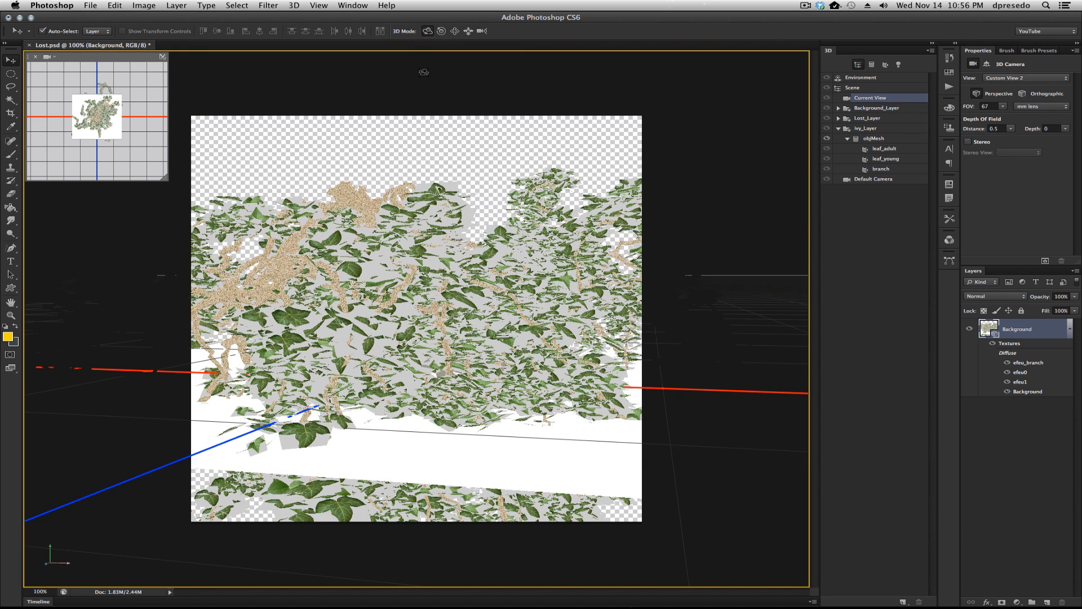
left_click(860, 76)
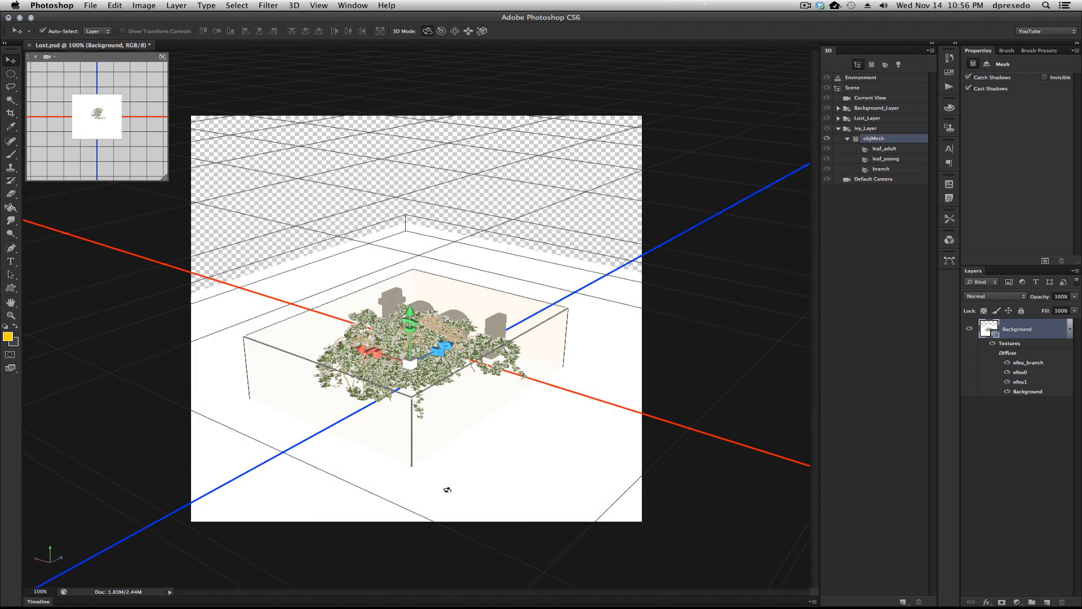
left_click_drag(411, 332, 452, 286)
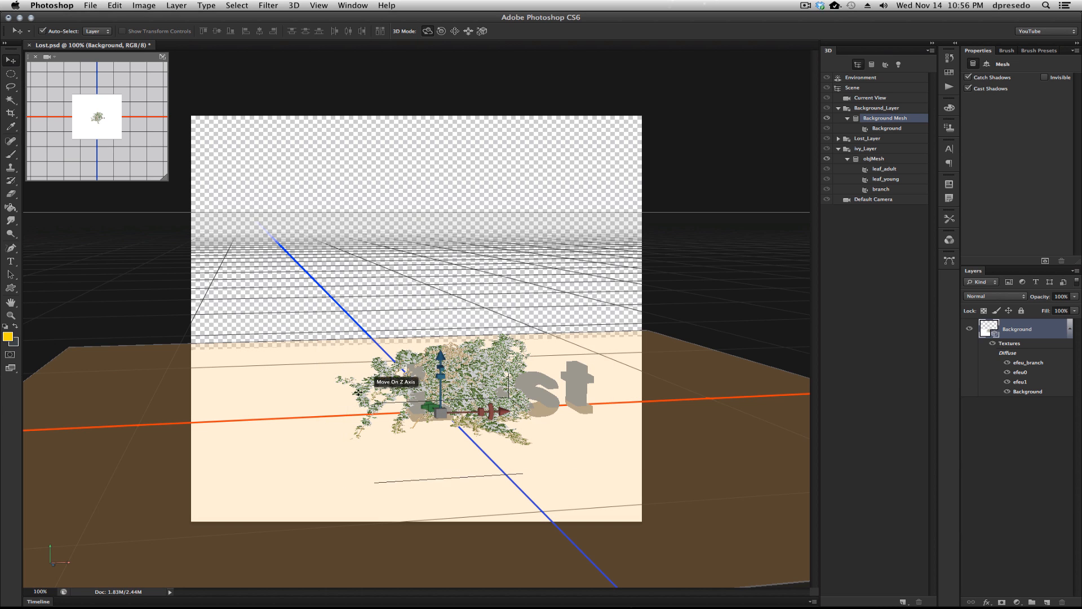
- Select the Current View camera to move in close and low on the ivy
left_click(874, 158)
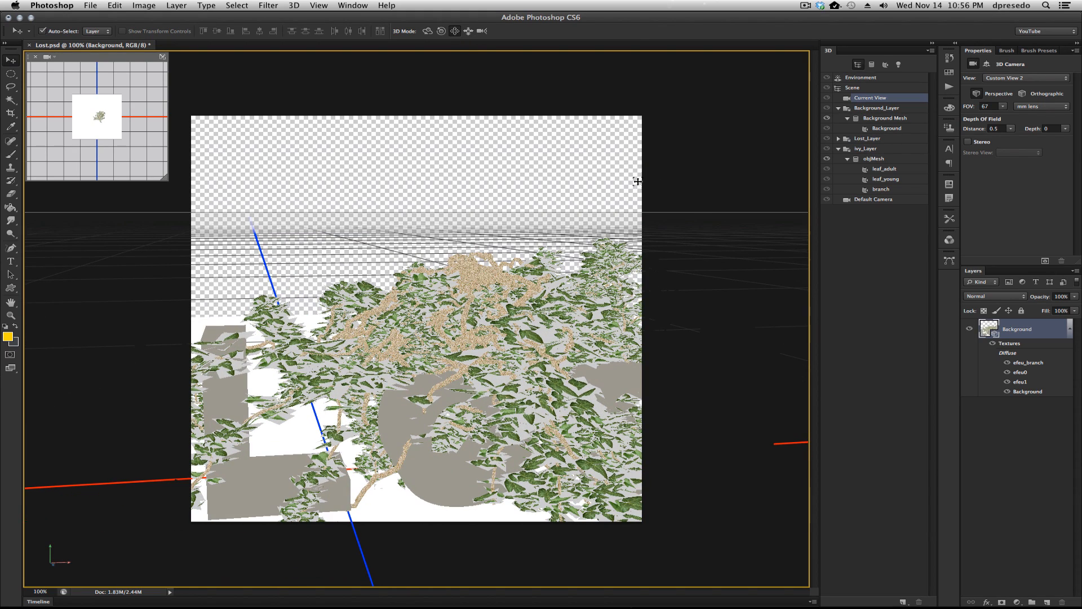
mouse_move(687, 245)
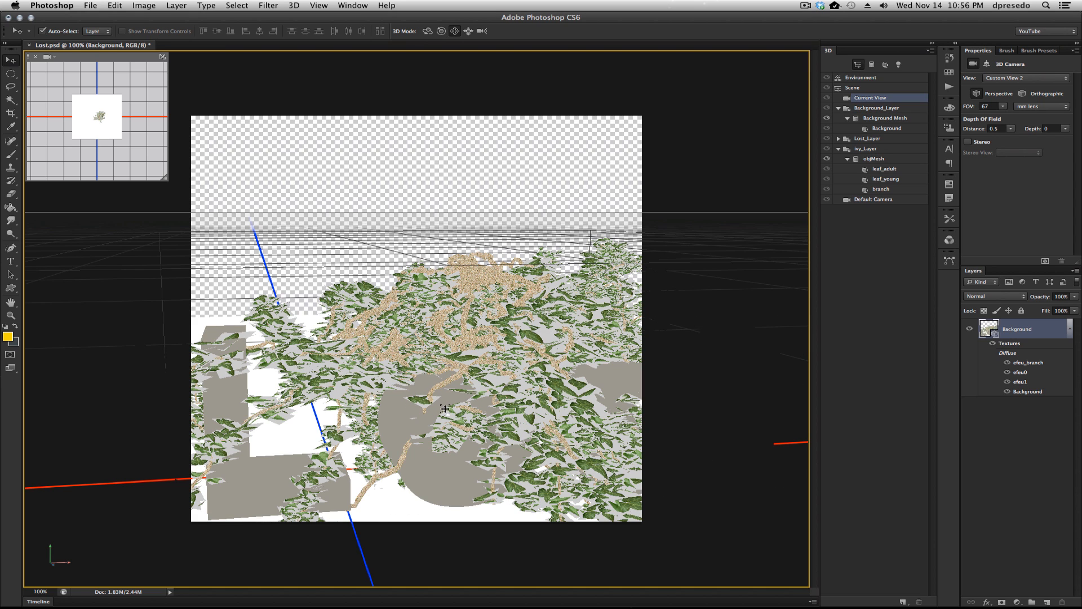
- Give leaf_adult the efeu0 diffuse texture and the efeu0_trans opacity map
left_click(874, 158)
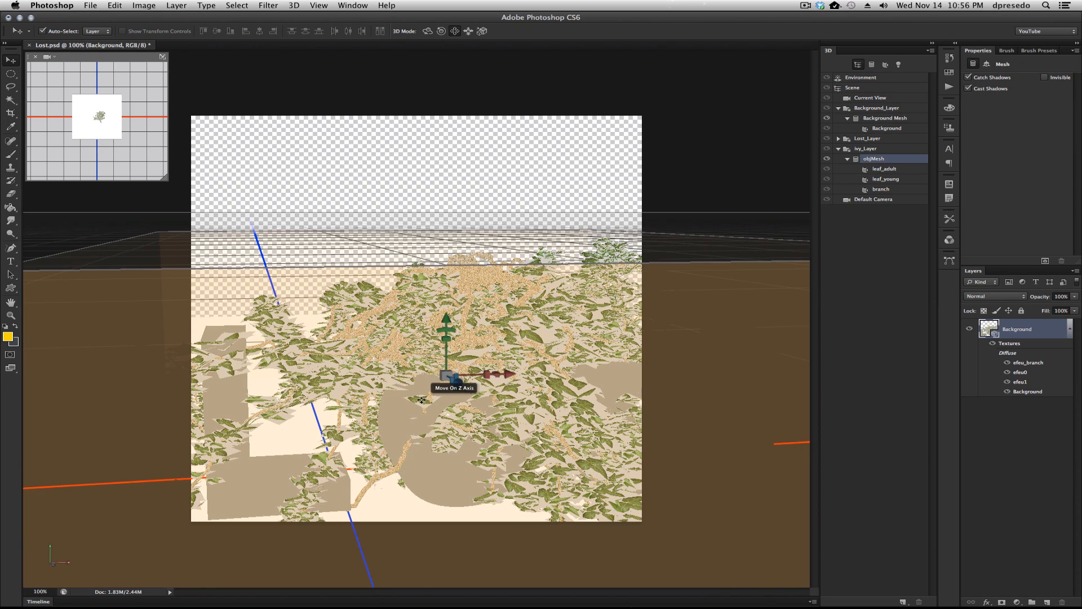
left_click(884, 168)
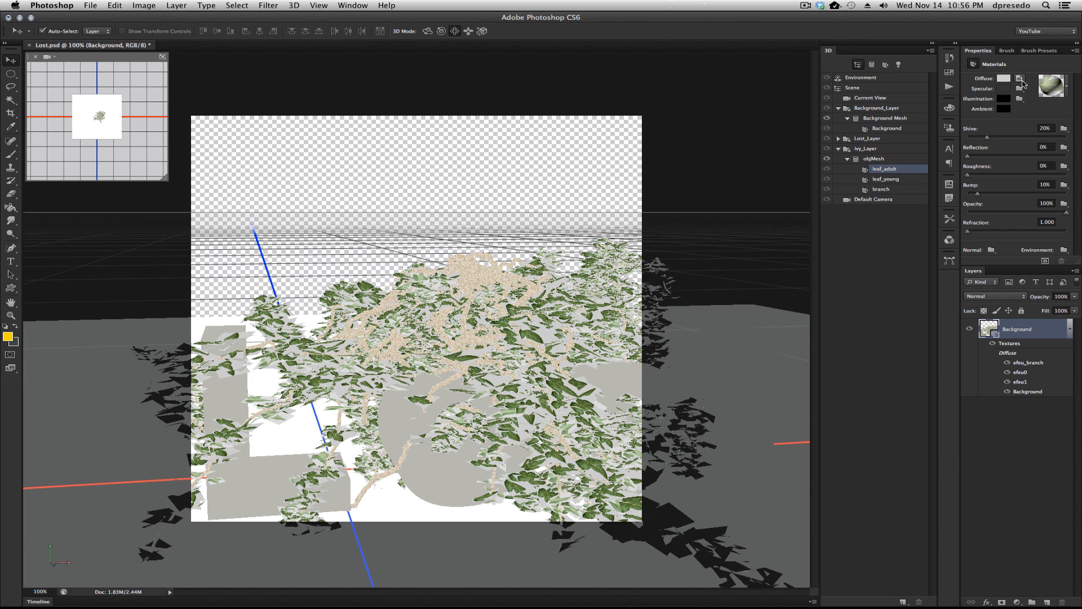
left_click(1019, 77)
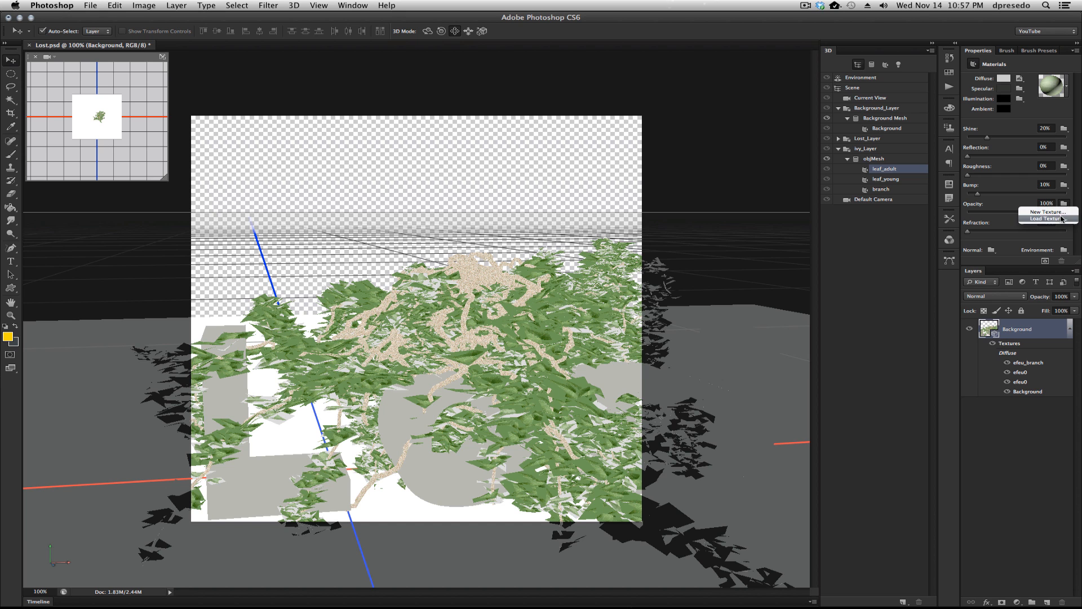
left_click(1046, 219)
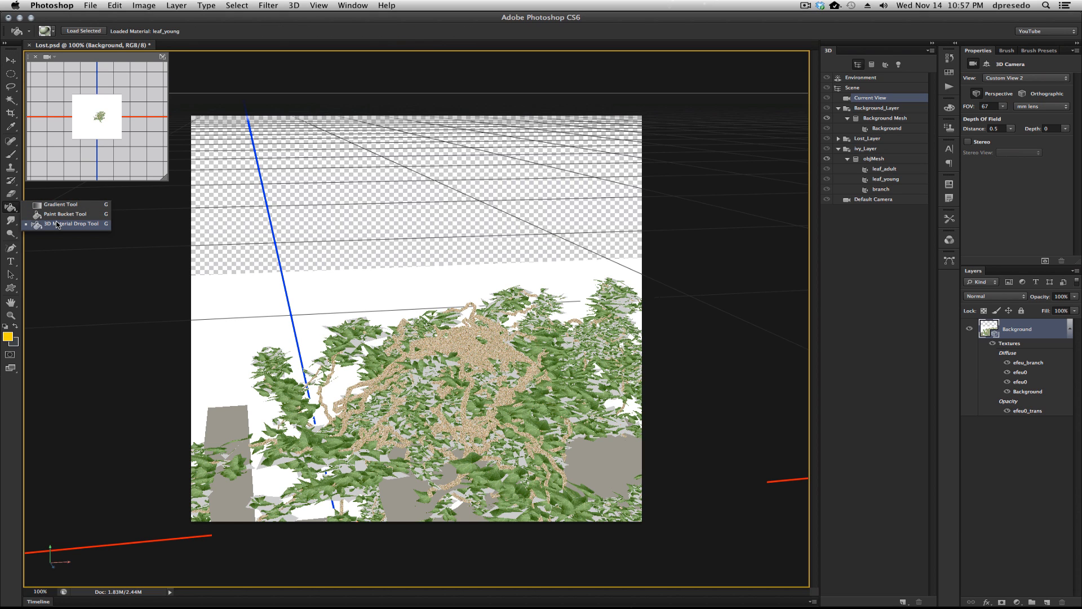
- Copy the leaf_adult material onto the young leaves with the 3D Material Drop Tool
left_click(71, 224)
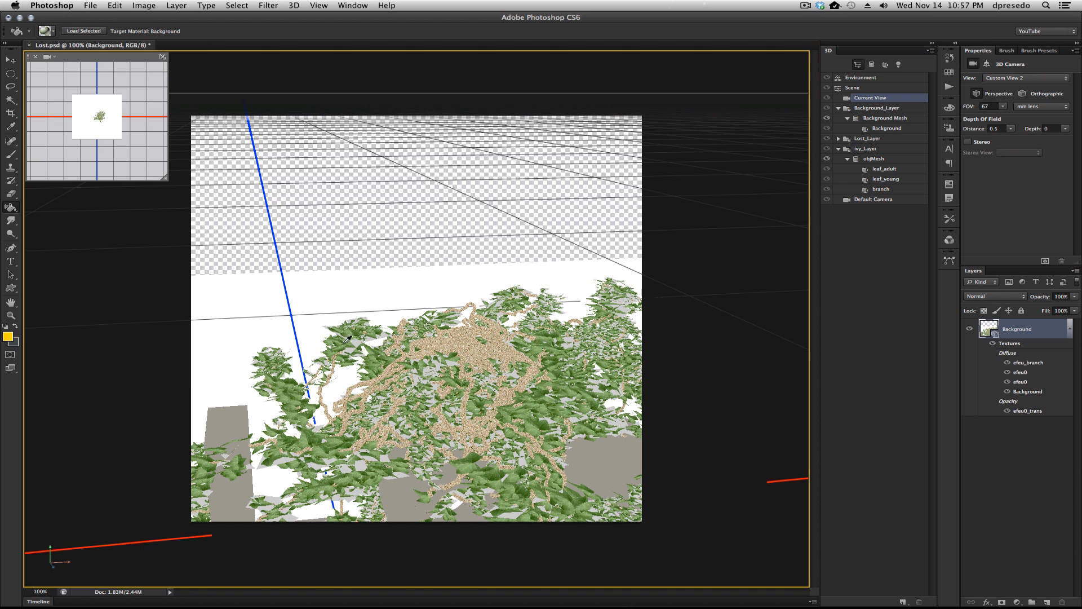
left_click(883, 169)
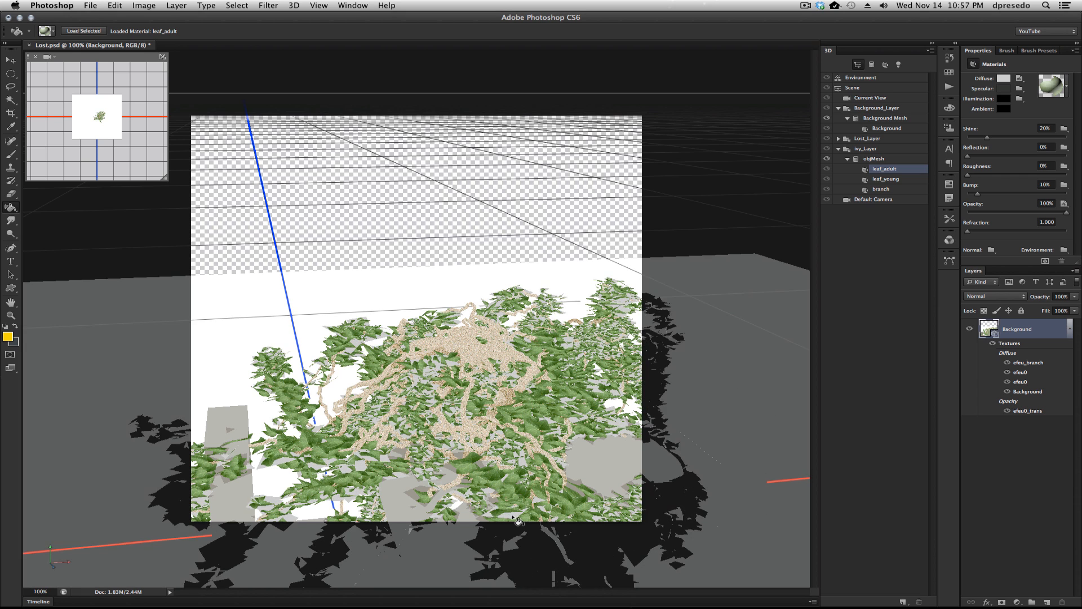
left_click(886, 178)
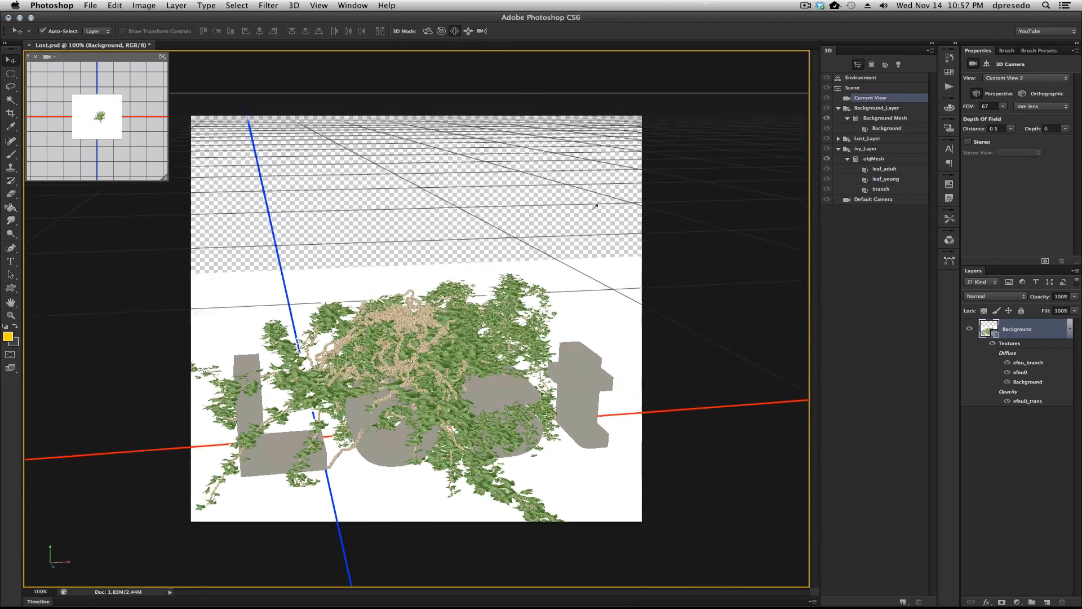
- Render the scene, then select the Background Mesh and its Background material
left_click(1045, 260)
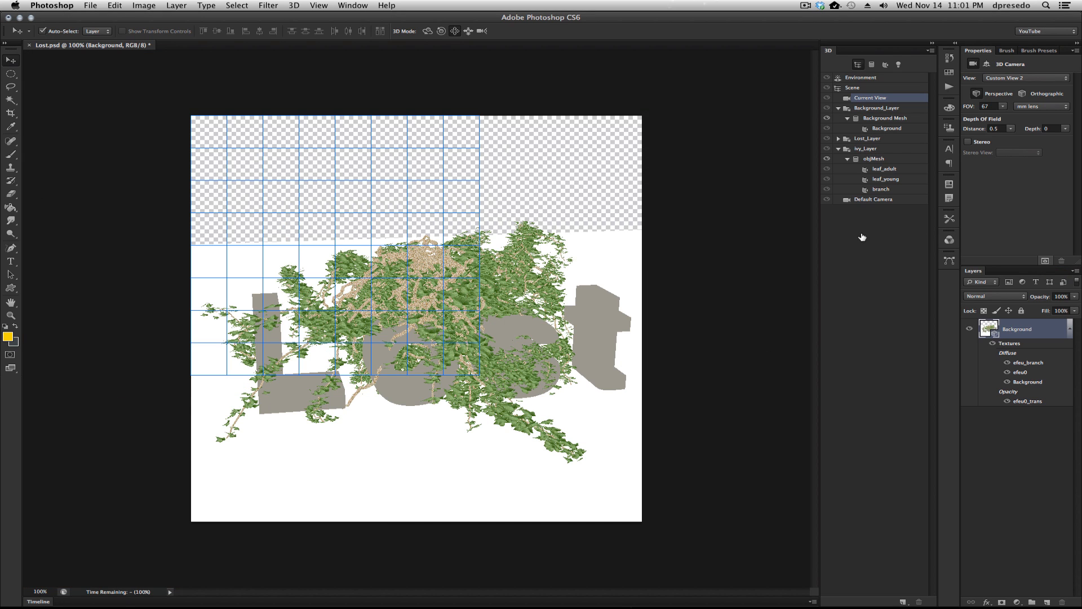
mouse_move(717, 245)
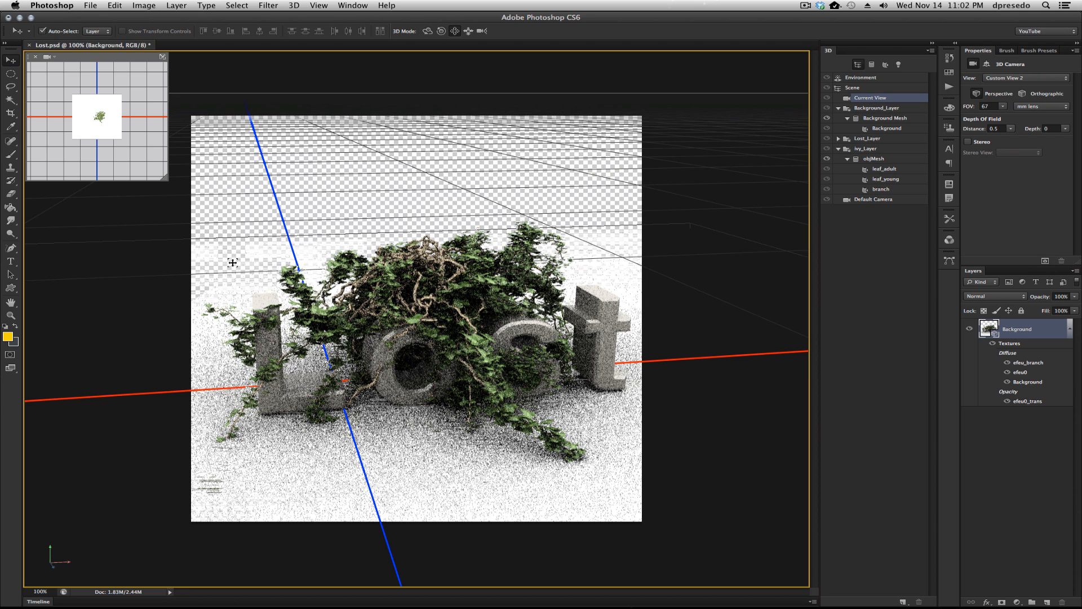
mouse_move(256, 270)
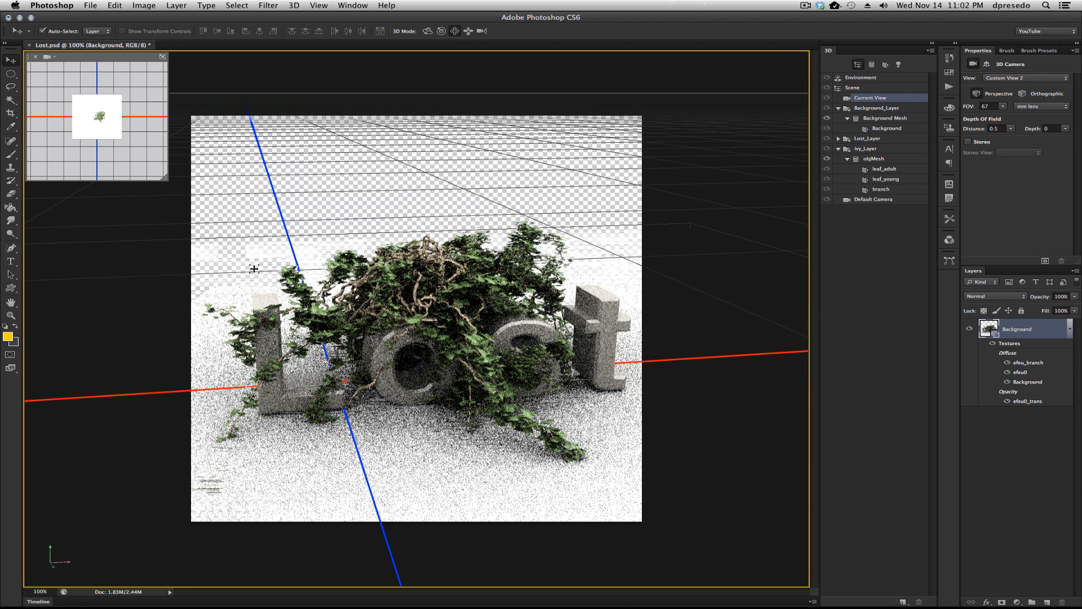
left_click(885, 117)
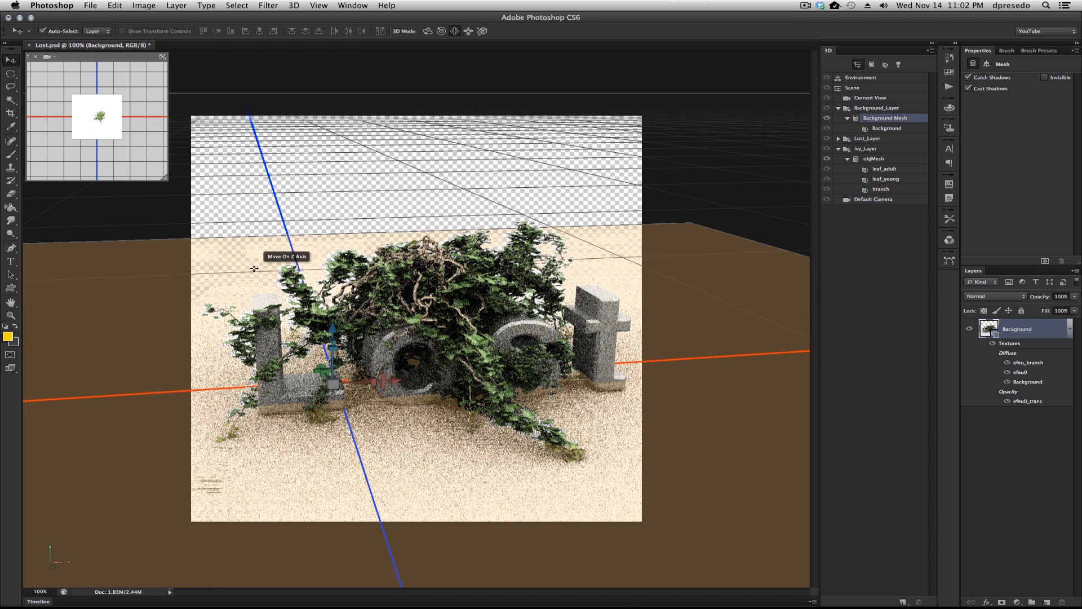
left_click(887, 128)
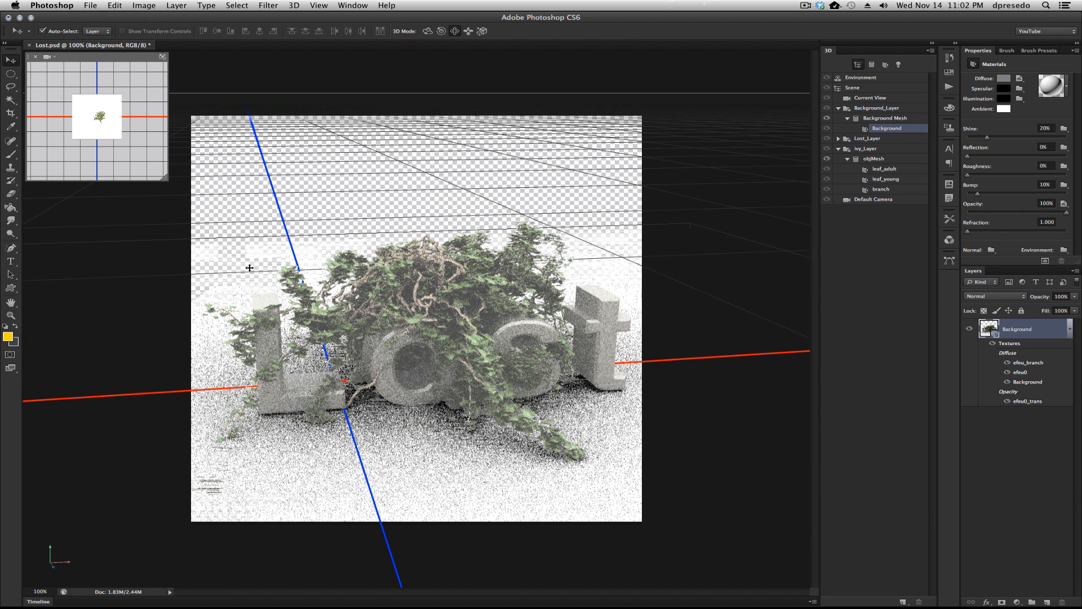
left_click(885, 117)
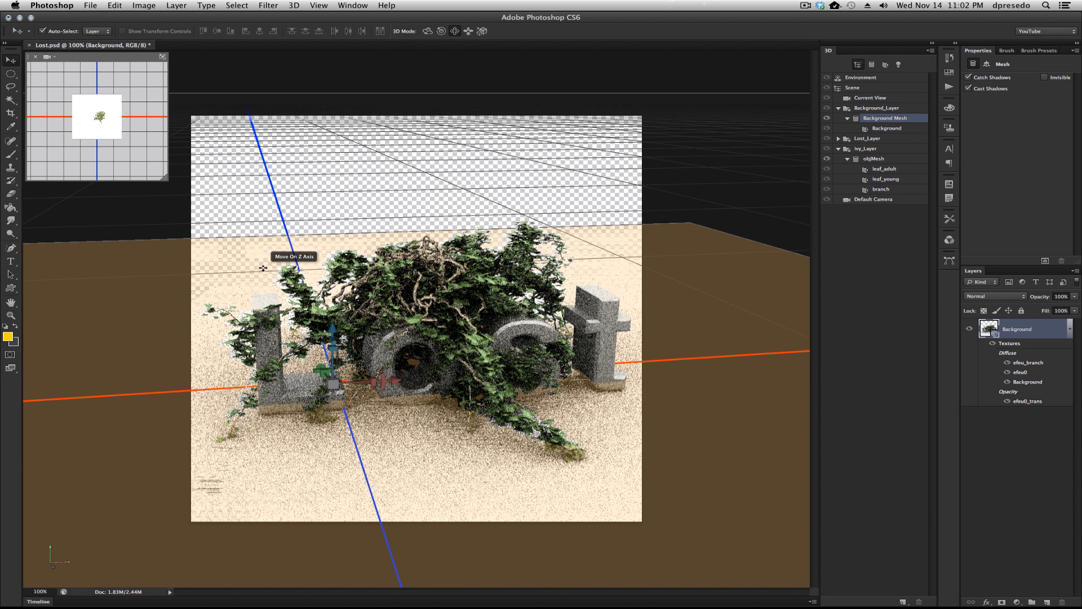